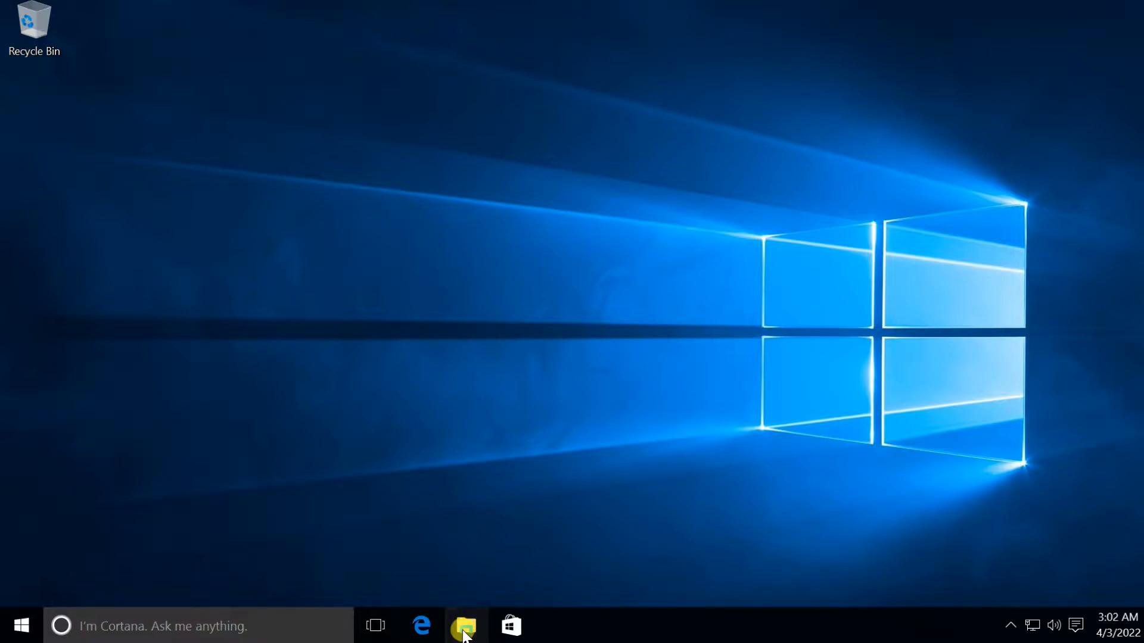
# - Browse File Explorer from Local Disk (C:) into Windows\System32
pyautogui.click(464, 625)
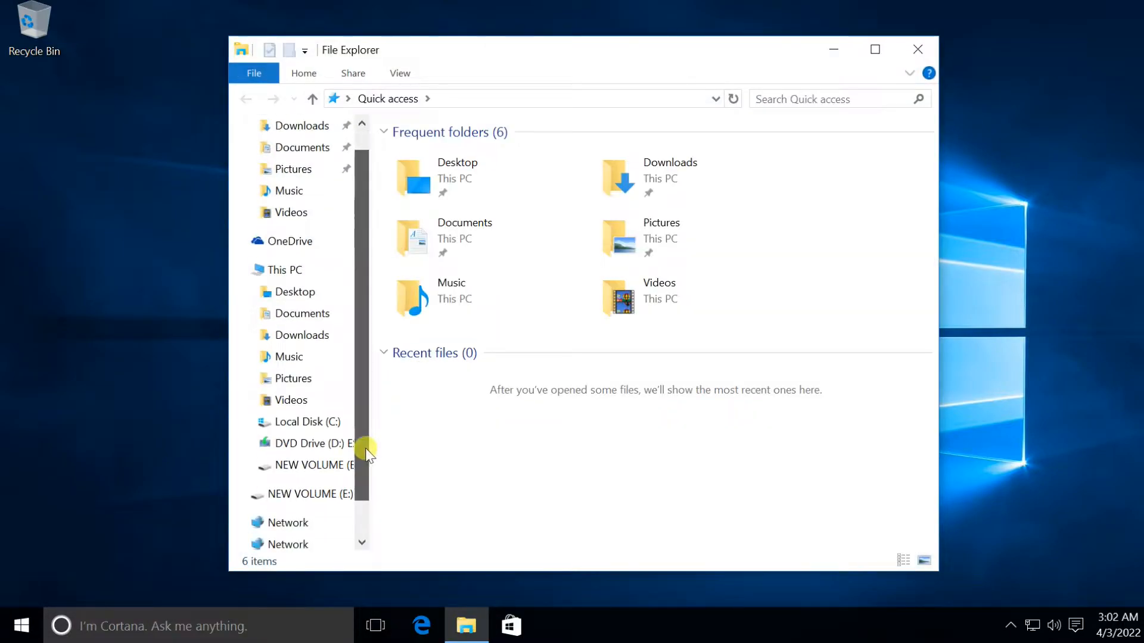
pyautogui.click(305, 422)
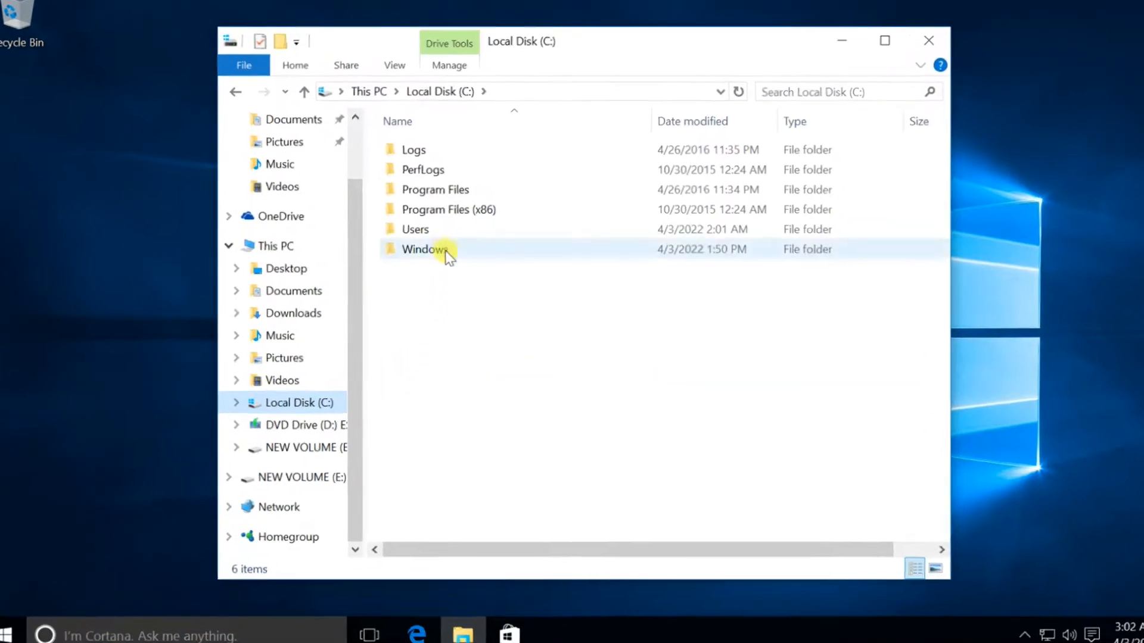
pyautogui.doubleClick(427, 249)
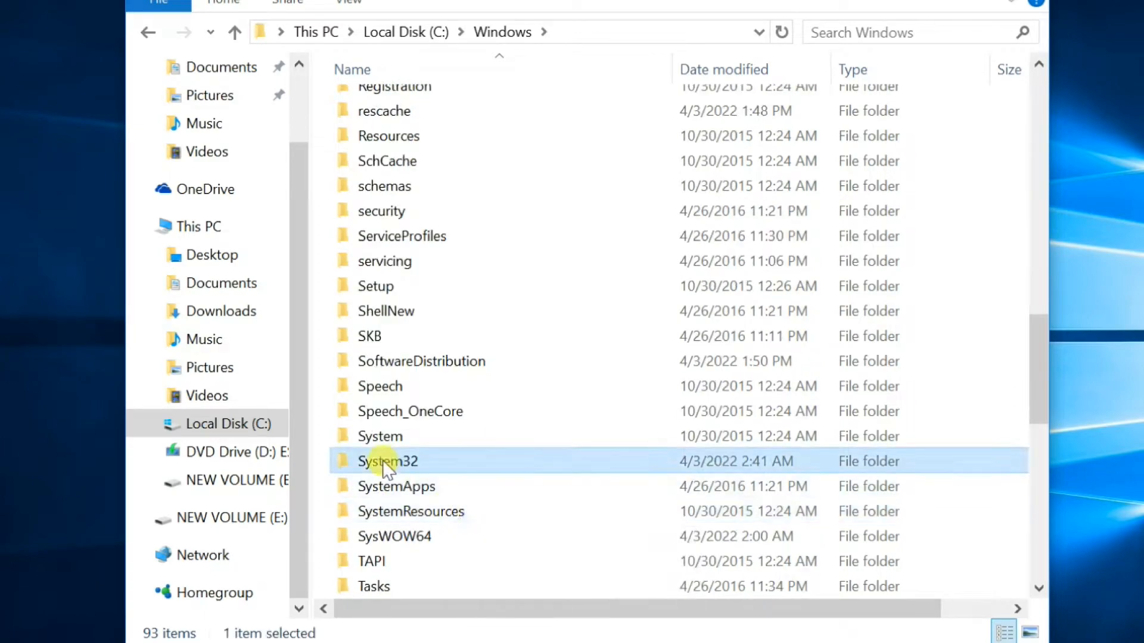
pyautogui.doubleClick(387, 461)
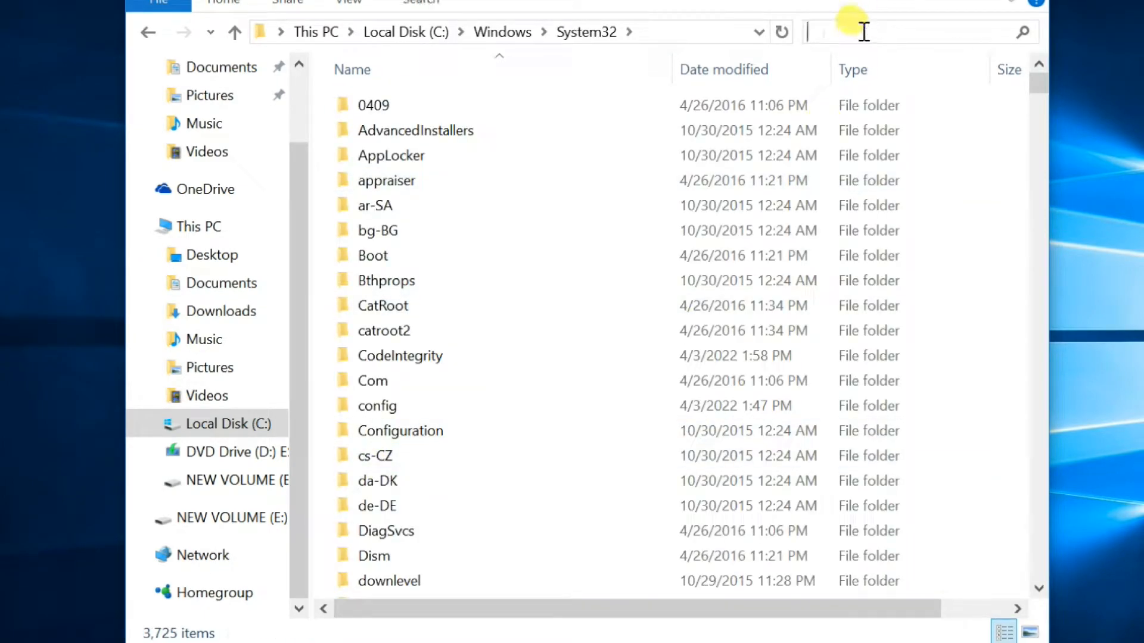
# - Search System32 for 'imag' and copy imageres.dll from the results
pyautogui.write('ima')
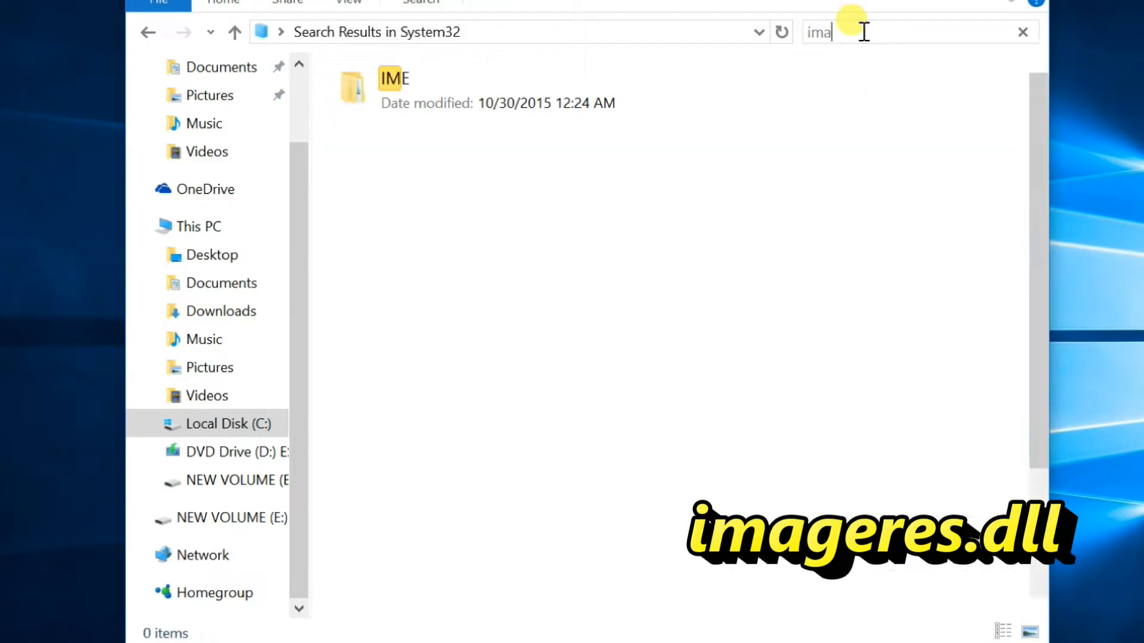
pyautogui.write('g')
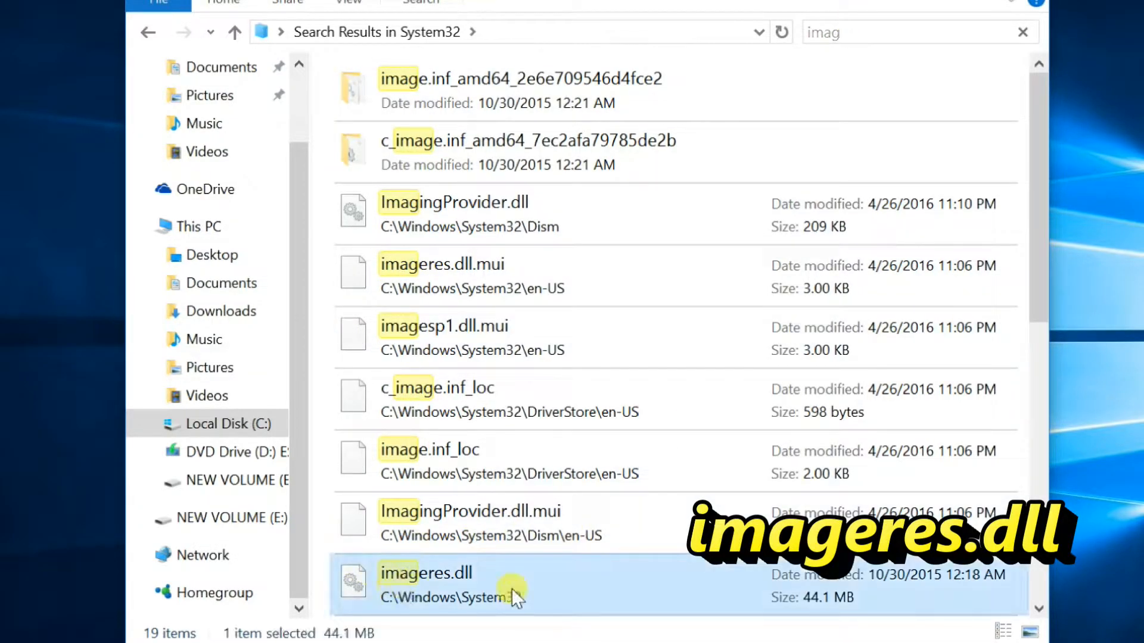
pyautogui.scroll(-3)
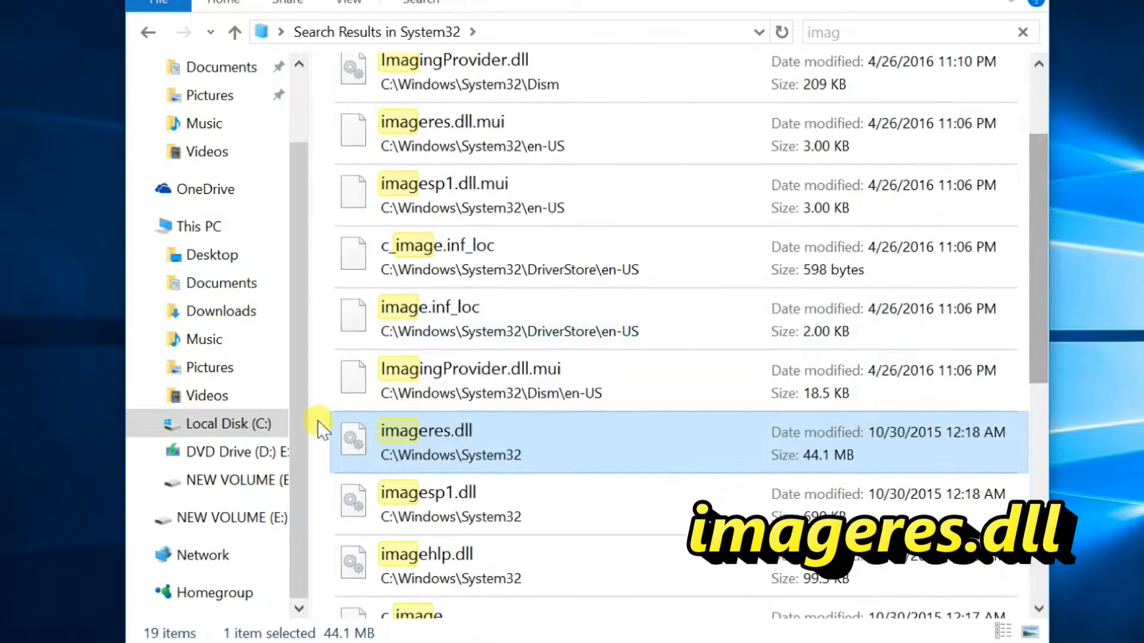
pyautogui.rightClick(423, 436)
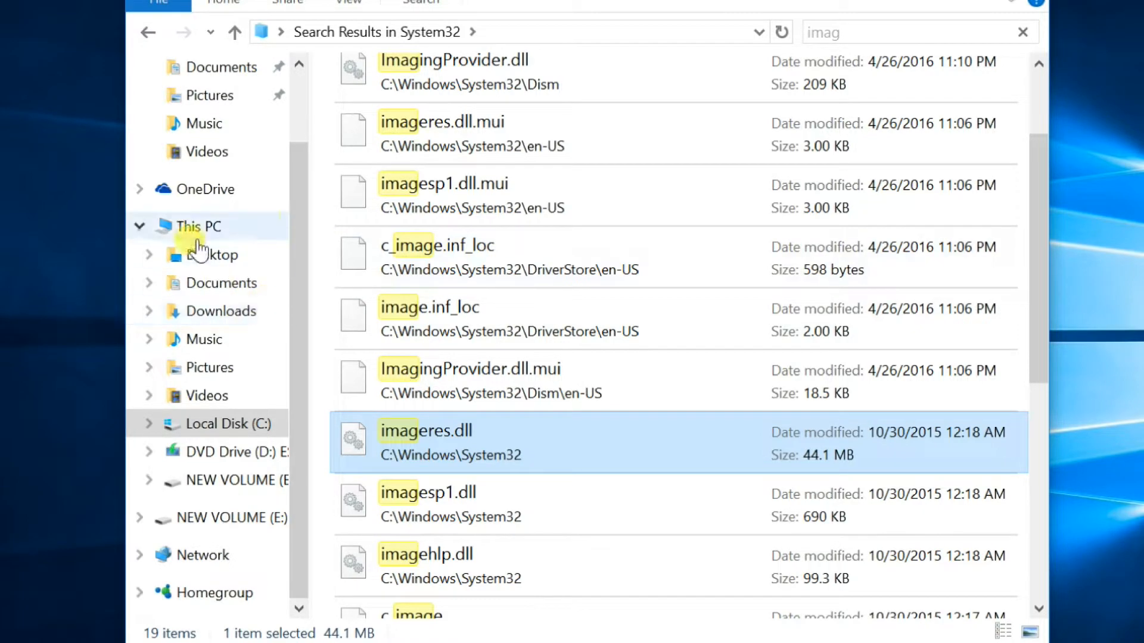
# - Paste the copied imageres.dll into the empty NEW VOLUME (E:) drive via This PC
pyautogui.click(198, 226)
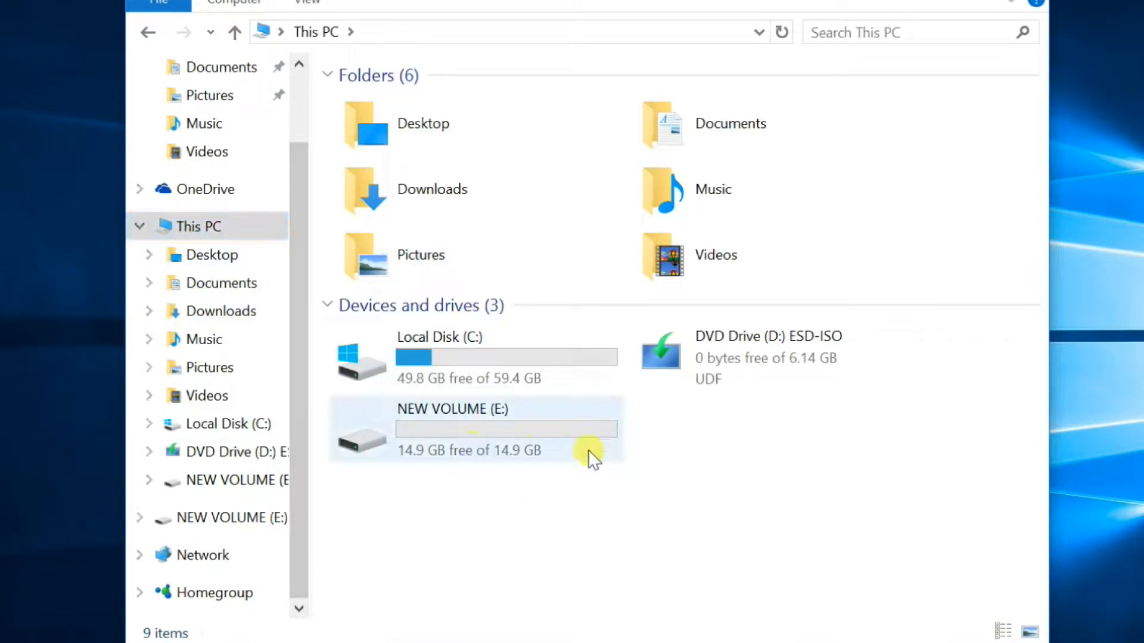
pyautogui.rightClick(459, 262)
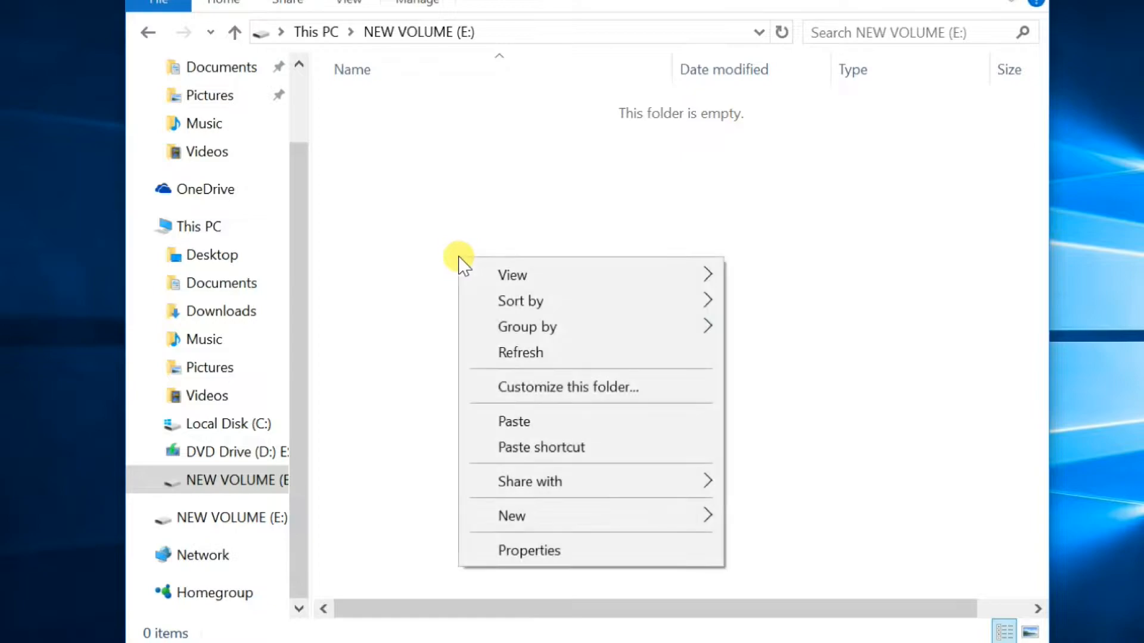
pyautogui.click(513, 421)
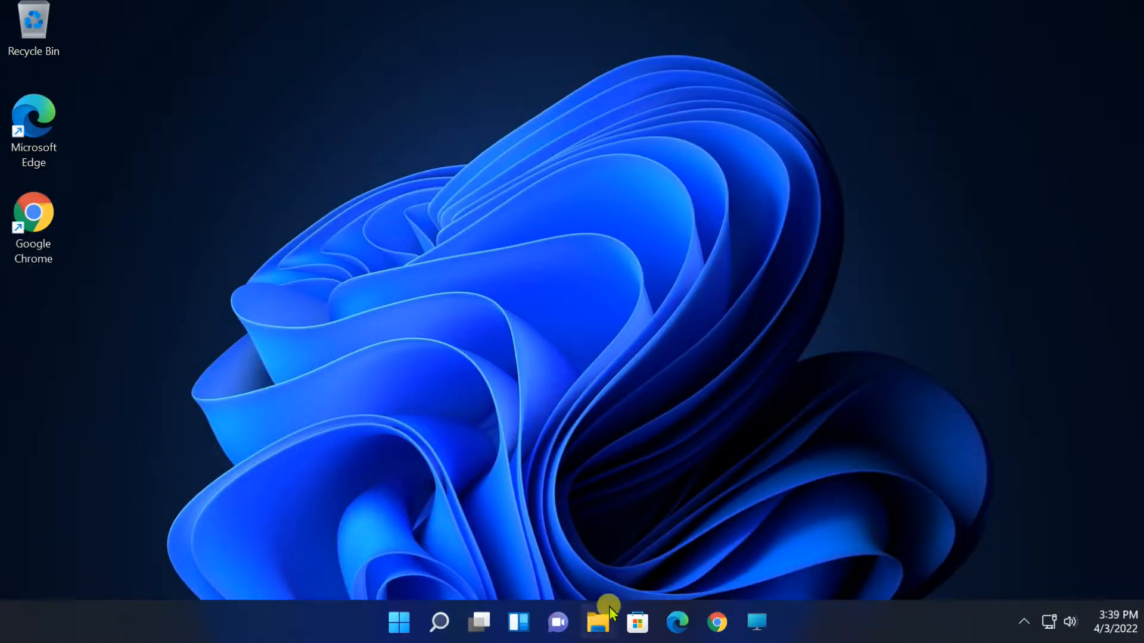
pyautogui.moveTo(523, 373)
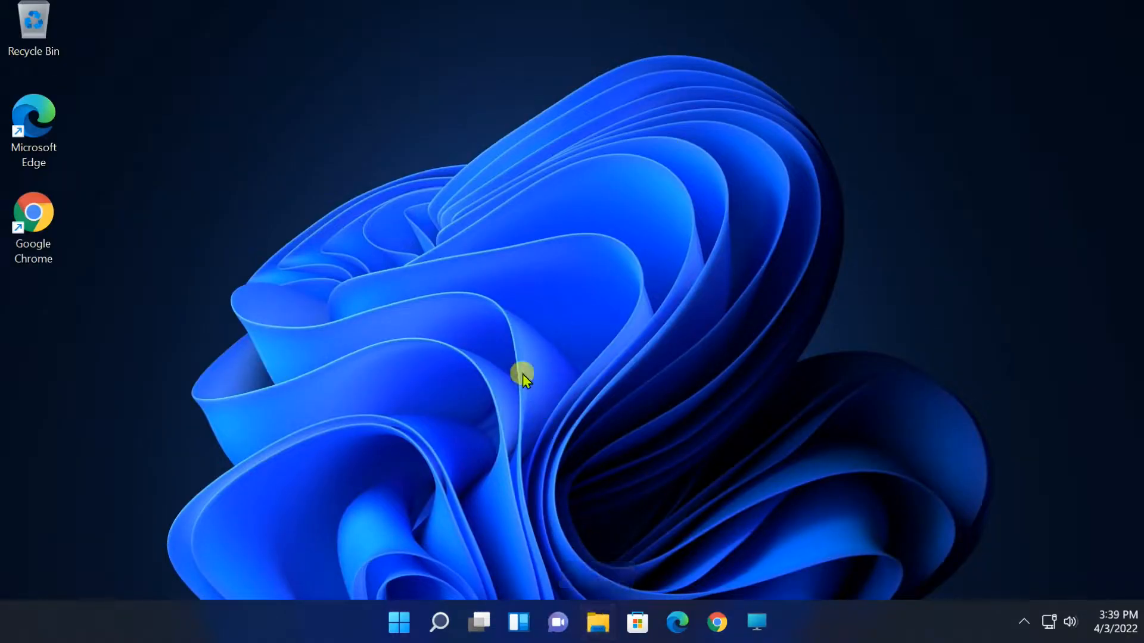
# - Reopen File Explorer and go to NEW VOLUME (E:) containing imageres.dll
pyautogui.click(597, 622)
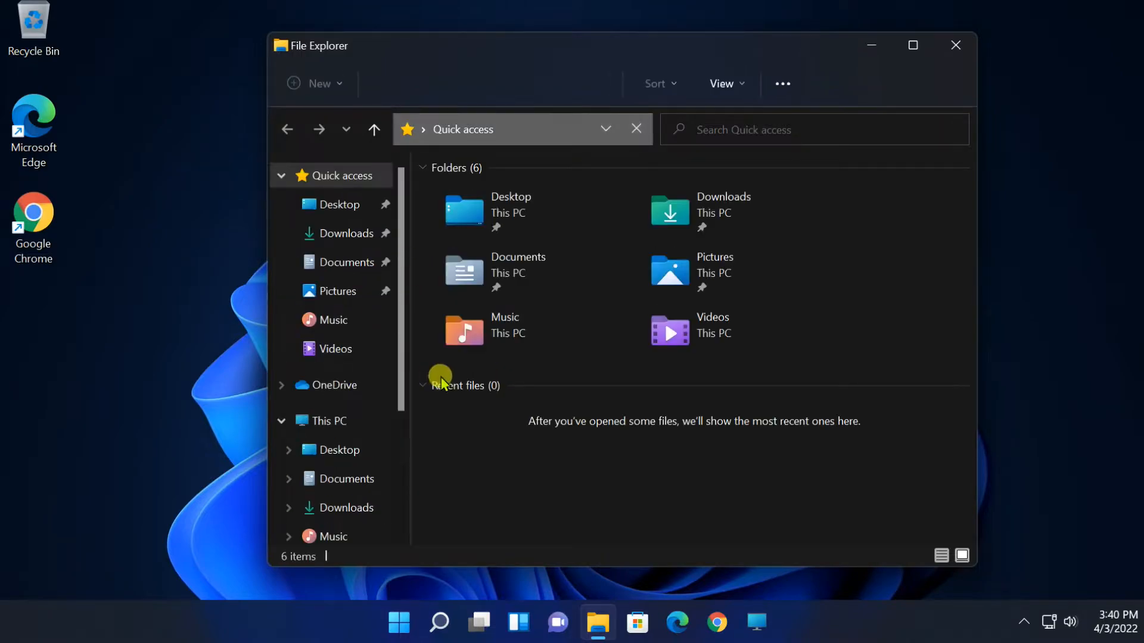
pyautogui.scroll(-3)
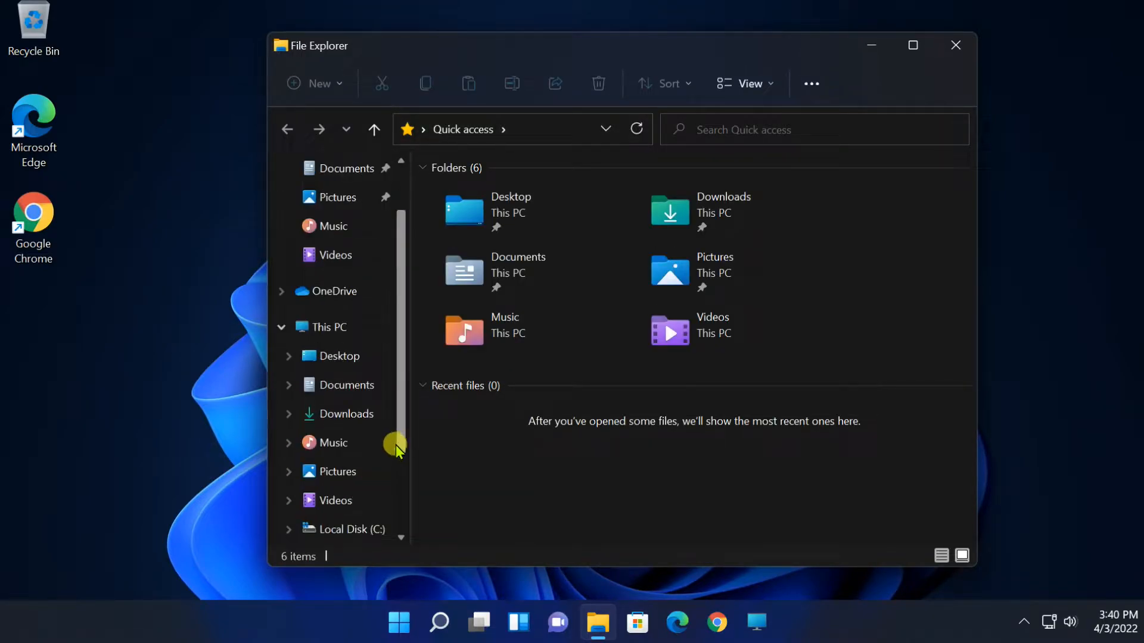
pyautogui.scroll(3)
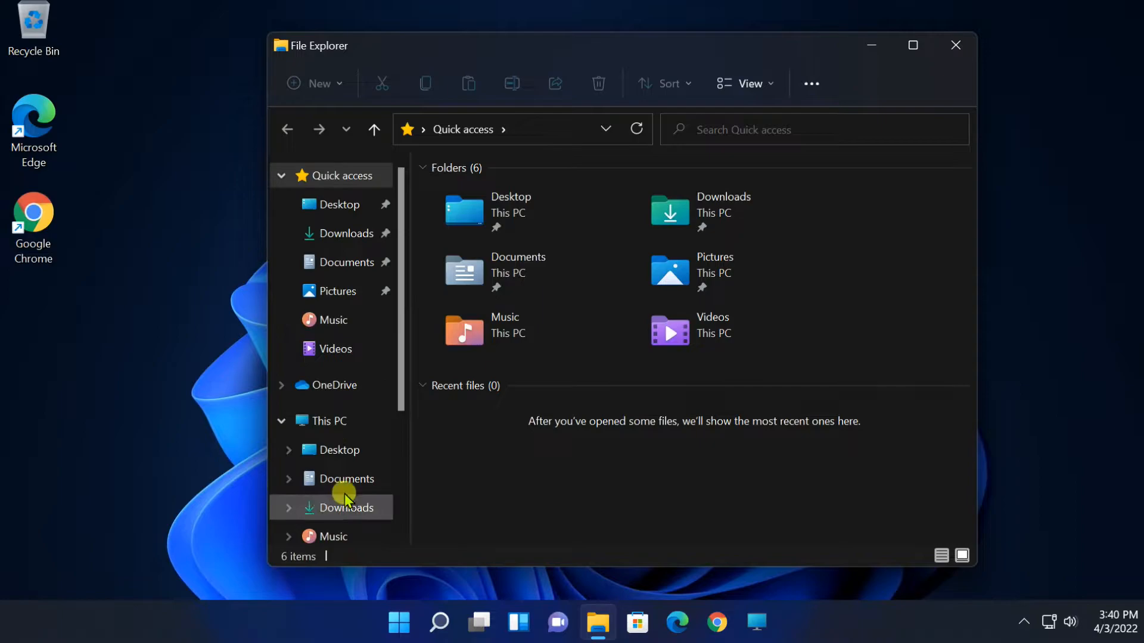
pyautogui.scroll(-3)
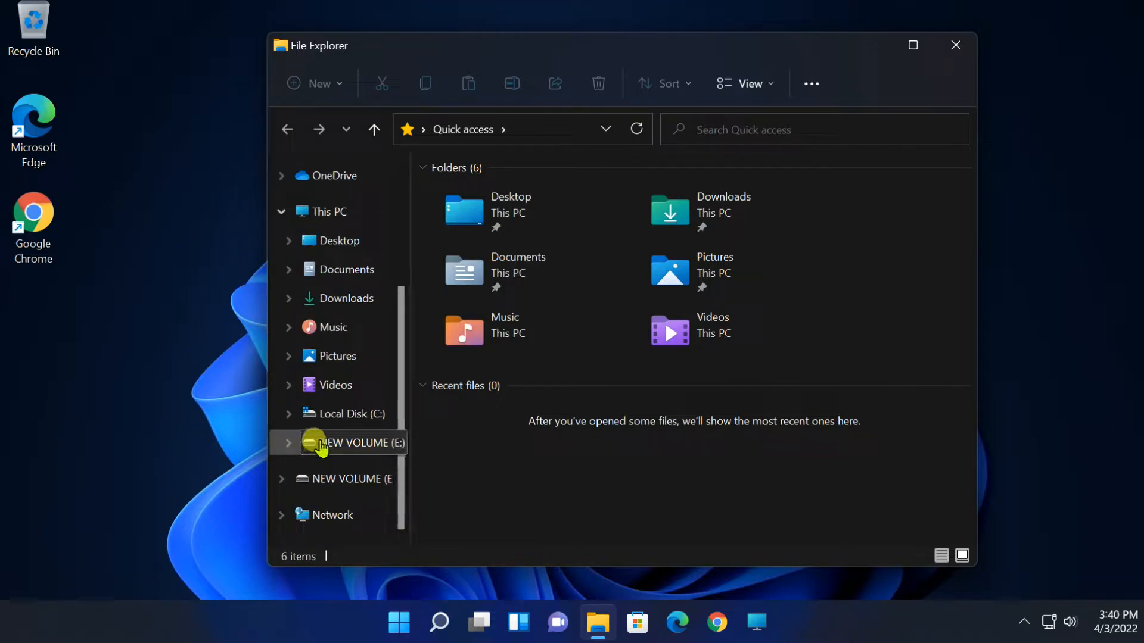
pyautogui.click(354, 443)
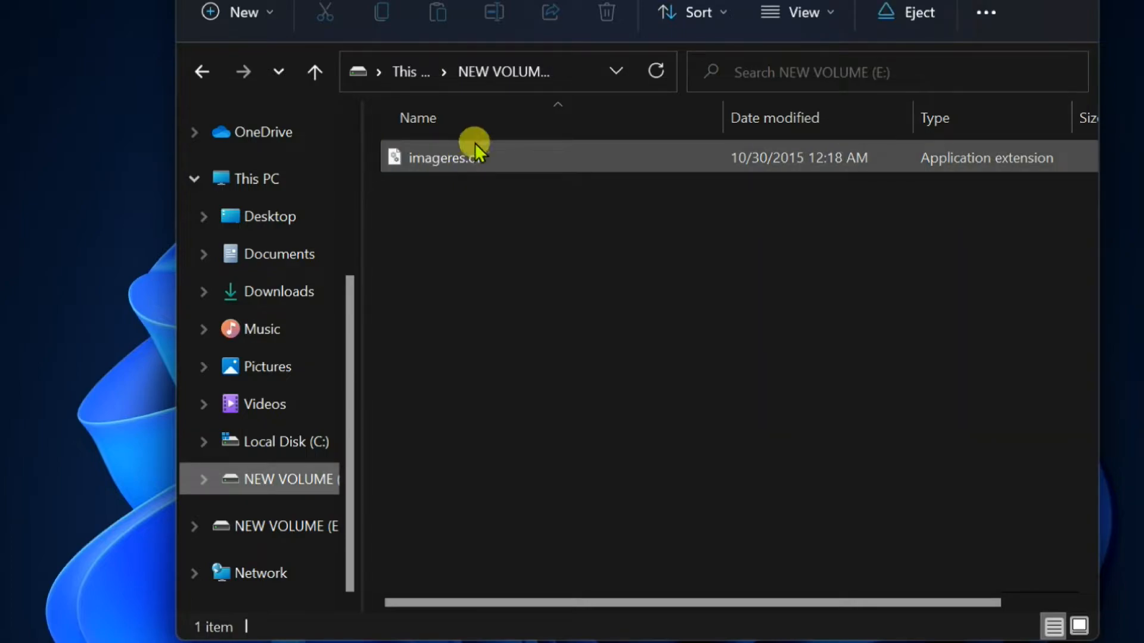
# - Select the 44.1 MB imageres.dll on E: and bring up its Copy action
pyautogui.click(449, 157)
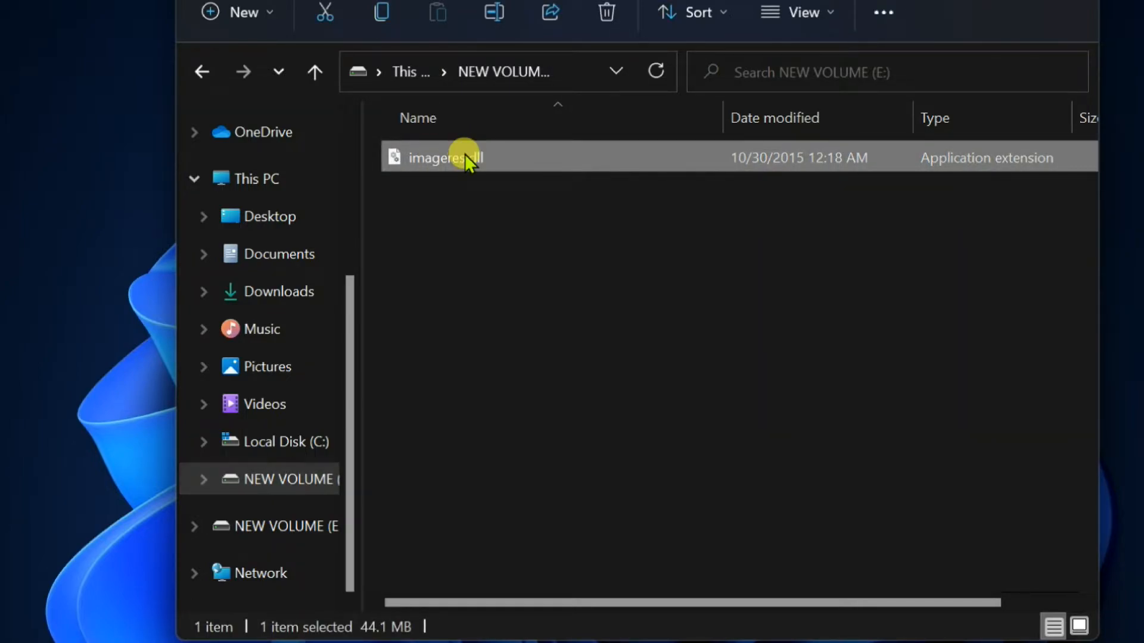
pyautogui.rightClick(445, 157)
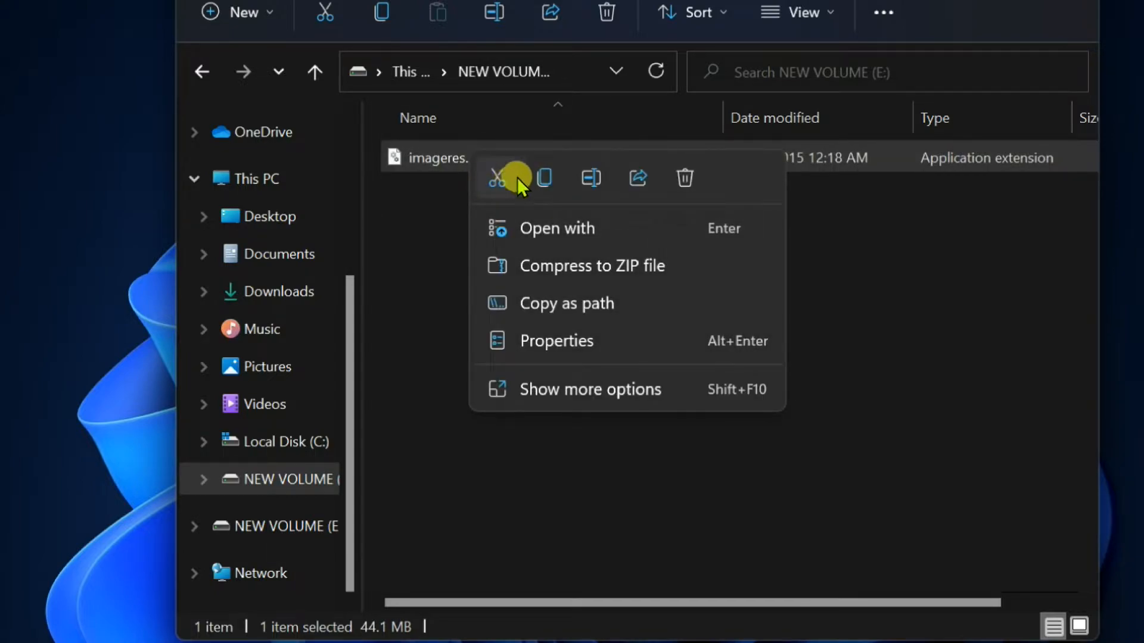
pyautogui.moveTo(543, 180)
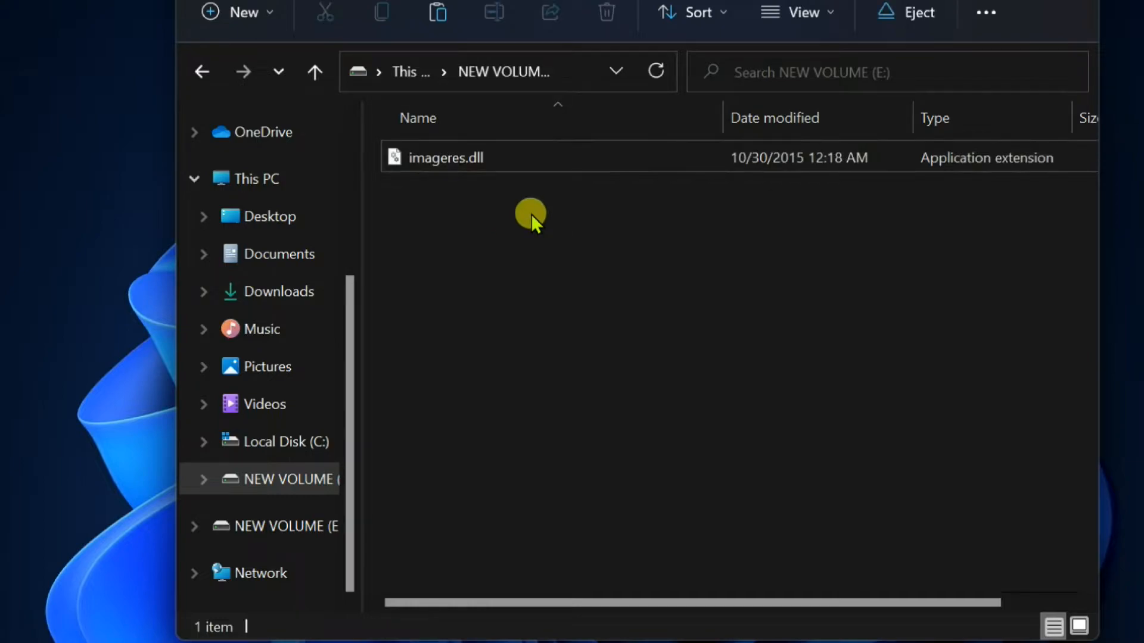
pyautogui.moveTo(292, 379)
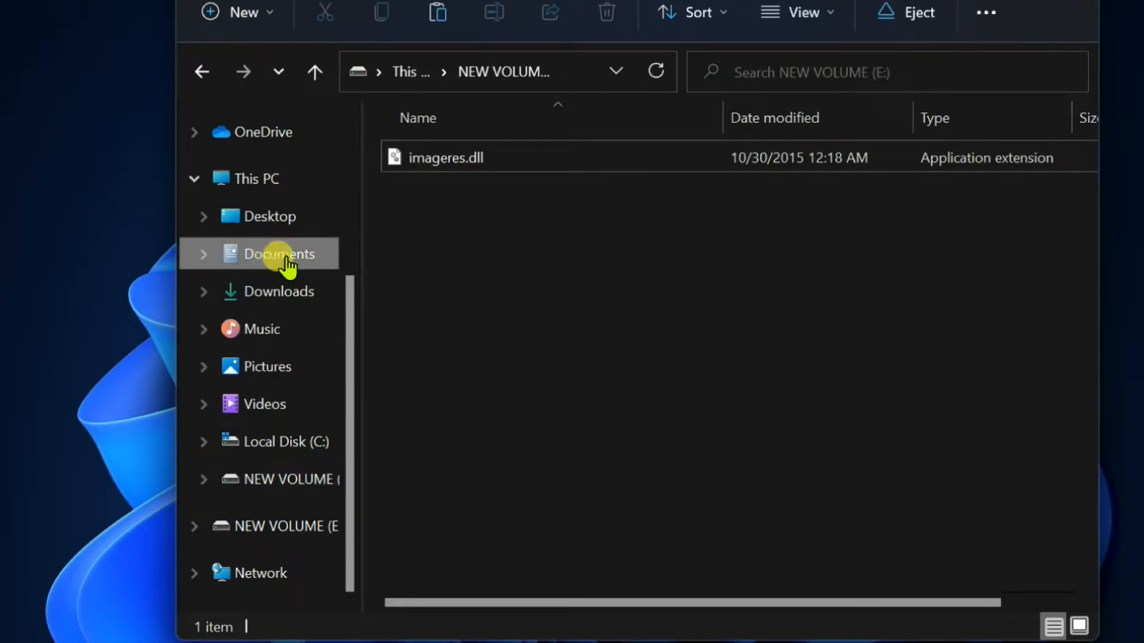
# - Paste imageres.dll into Documents, then close File Explorer
pyautogui.click(280, 253)
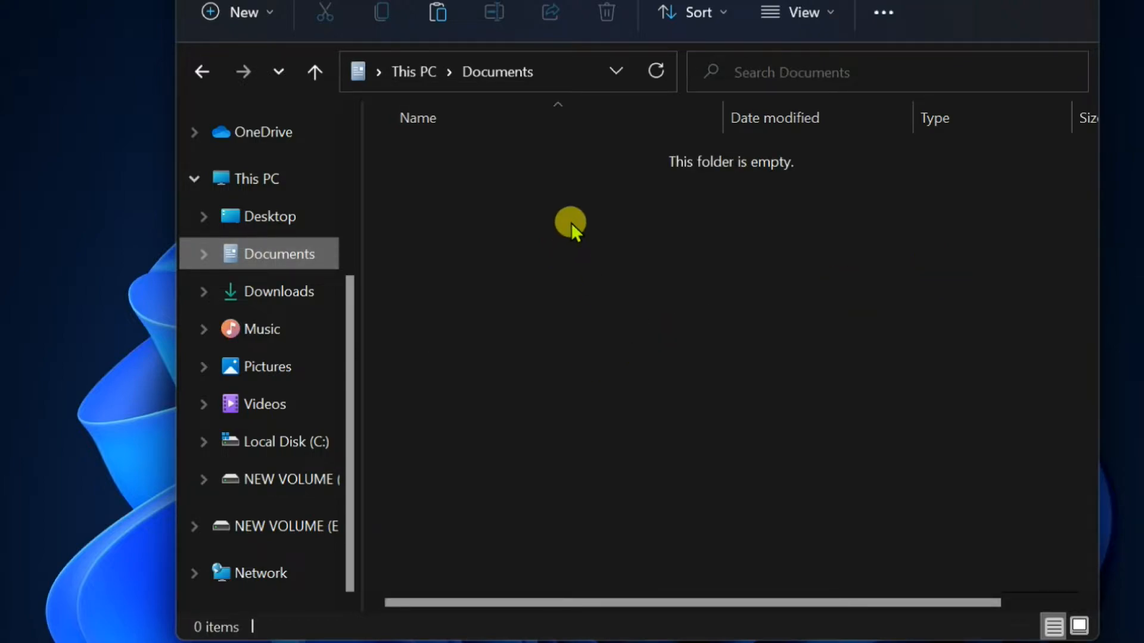
pyautogui.moveTo(501, 254)
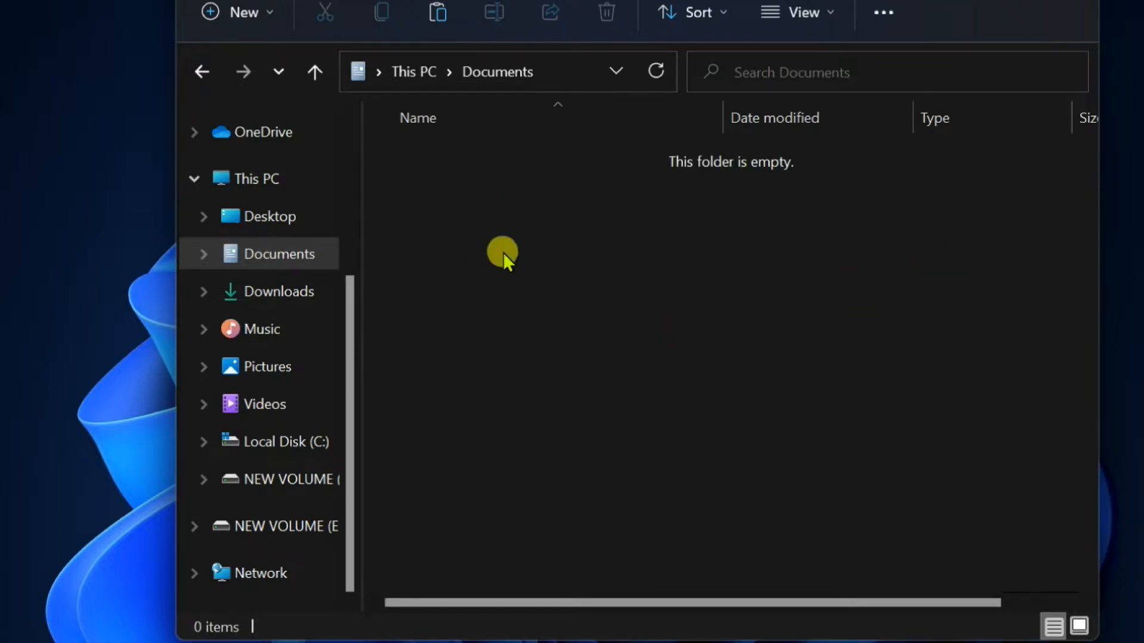
pyautogui.moveTo(542, 212)
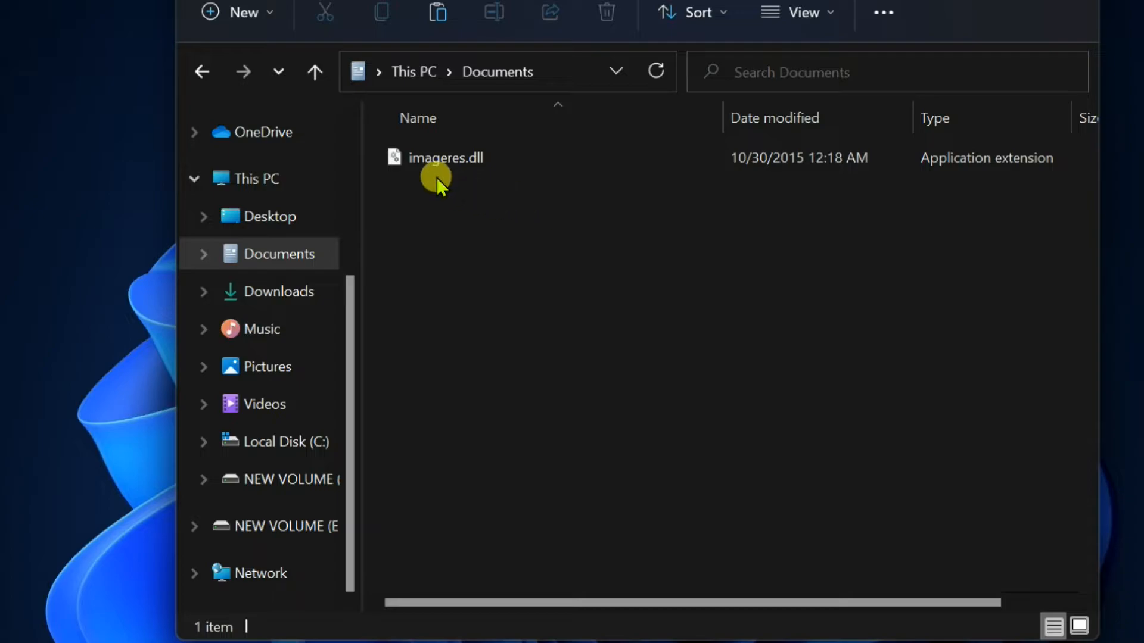
pyautogui.click(912, 46)
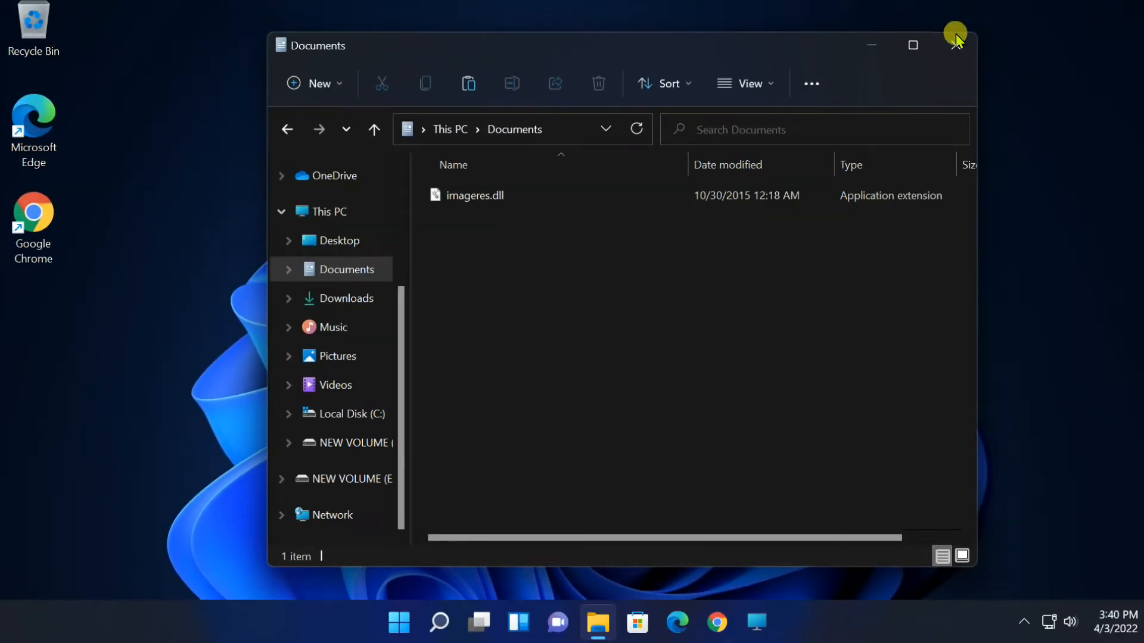
pyautogui.click(954, 45)
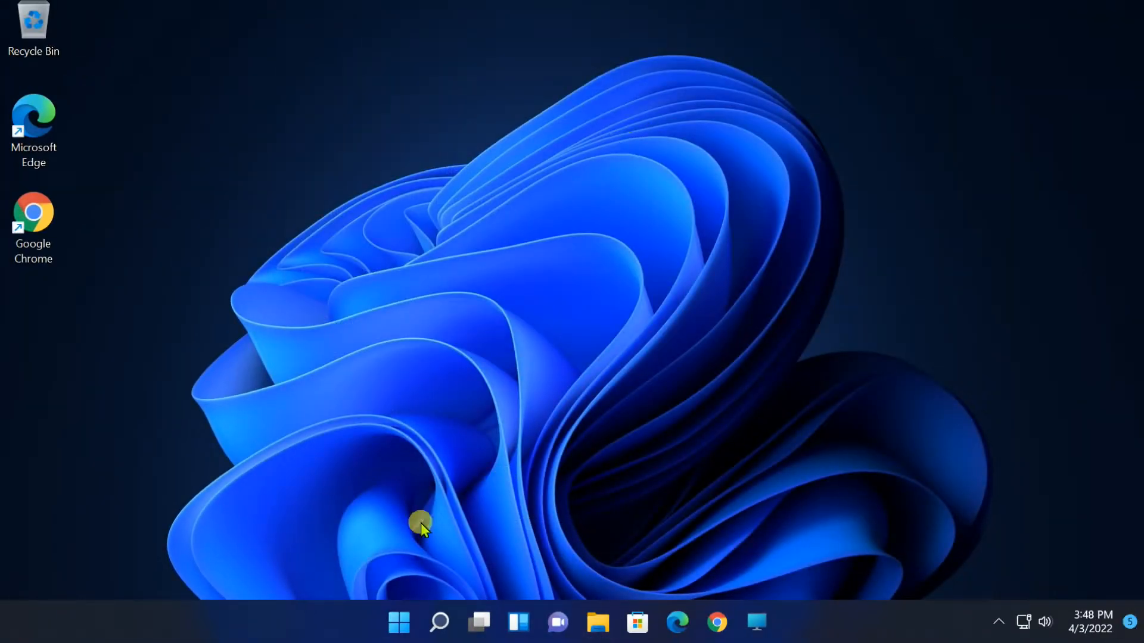
# - Launch Settings and scroll Personalization > Themes to Desktop icon settings
pyautogui.click(398, 622)
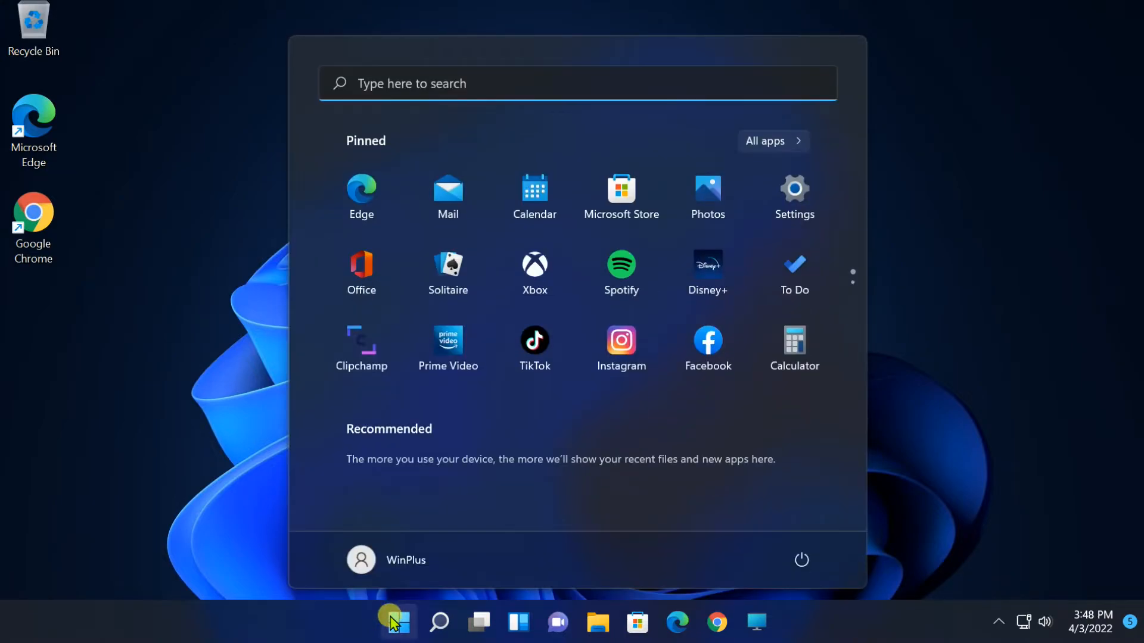
pyautogui.moveTo(793, 191)
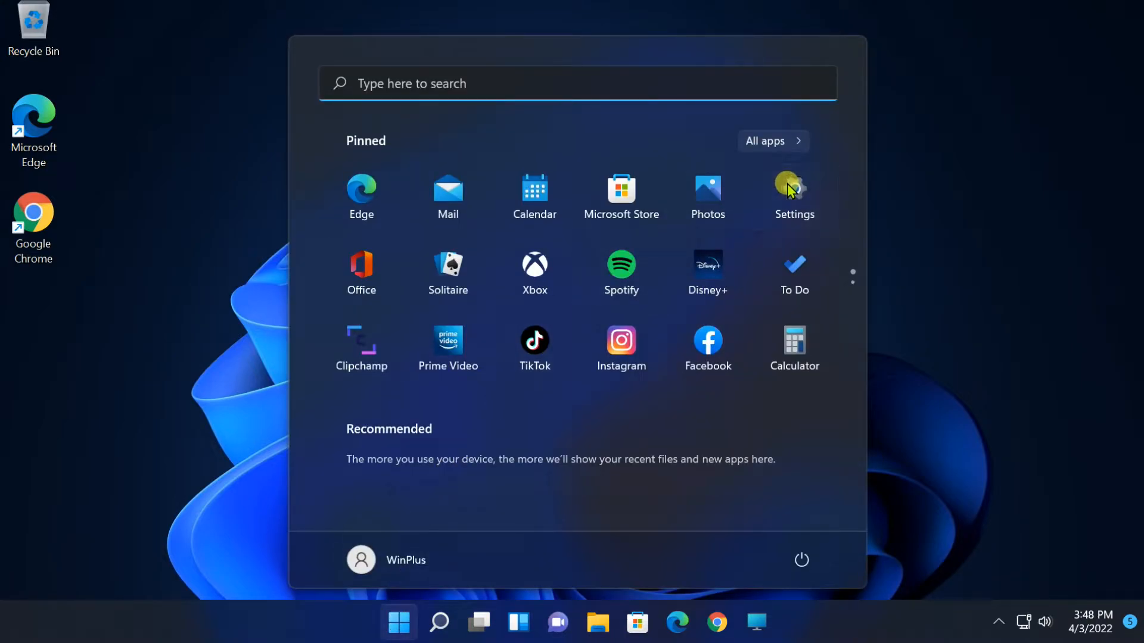
pyautogui.click(793, 186)
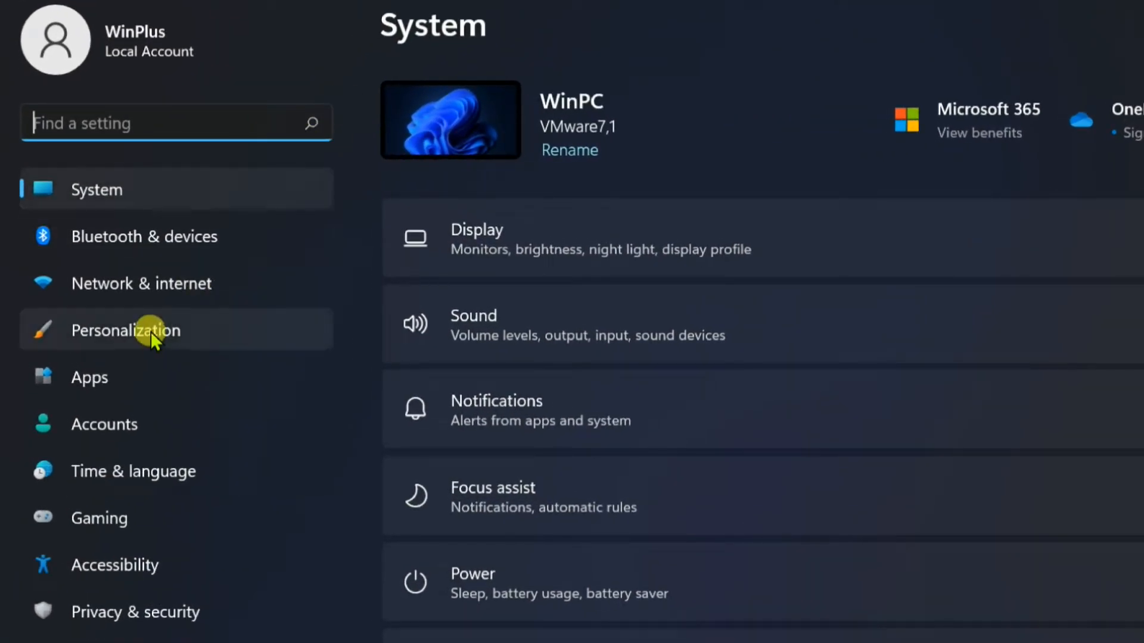
pyautogui.click(126, 329)
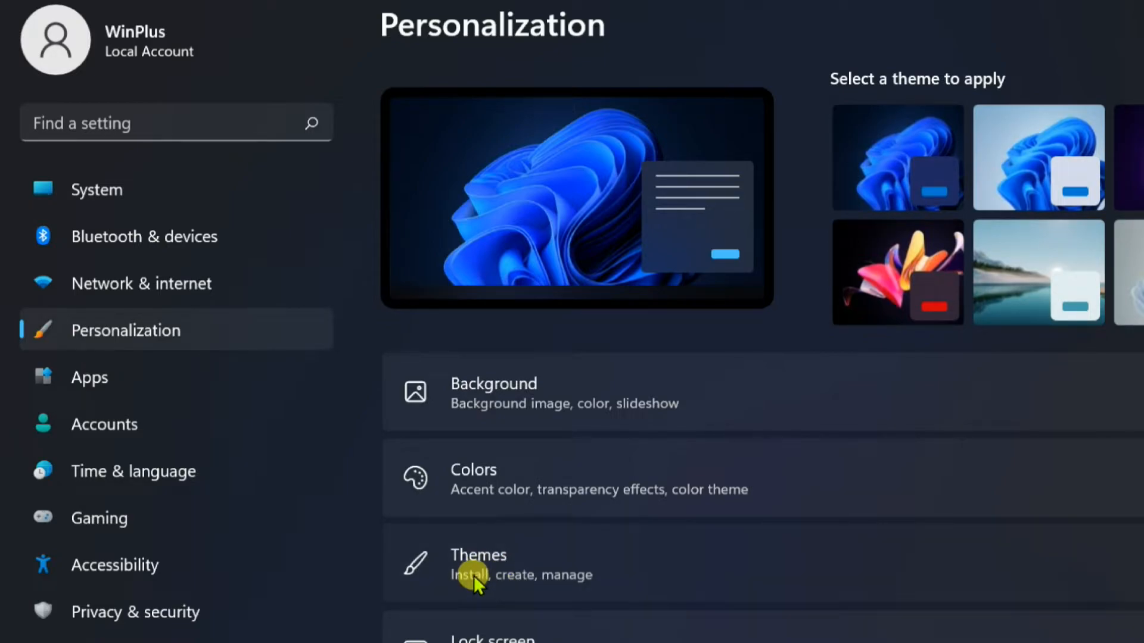
pyautogui.click(478, 565)
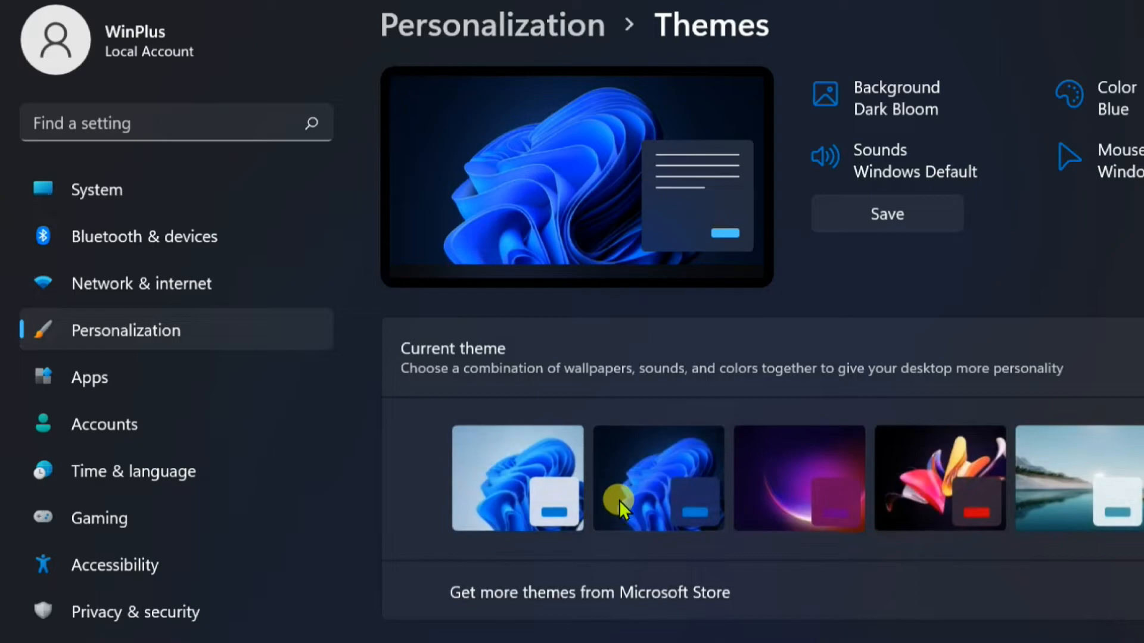
pyautogui.scroll(-3)
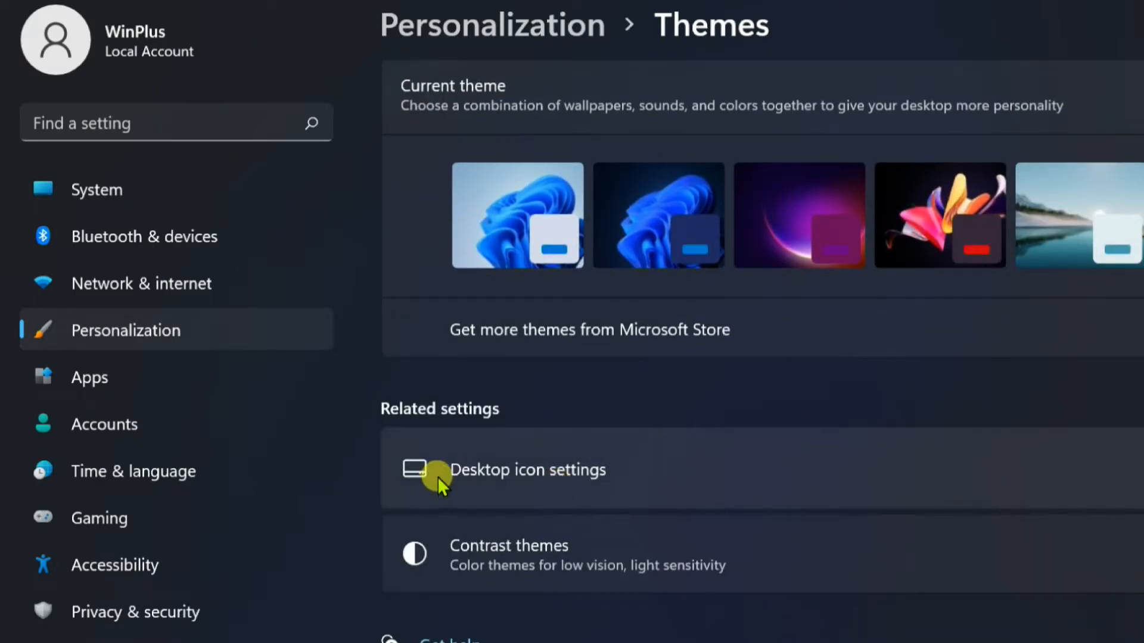
pyautogui.moveTo(540, 473)
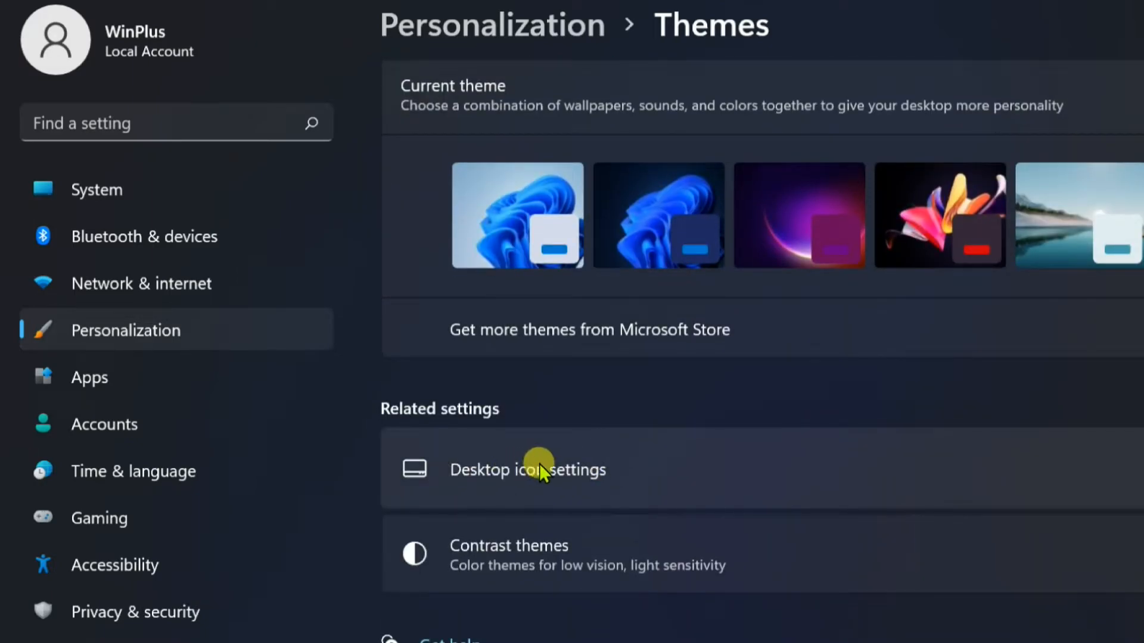
# - Set Recycle Bin (full) to the Windows 10 icon from Documents\imageres.dll
pyautogui.click(527, 469)
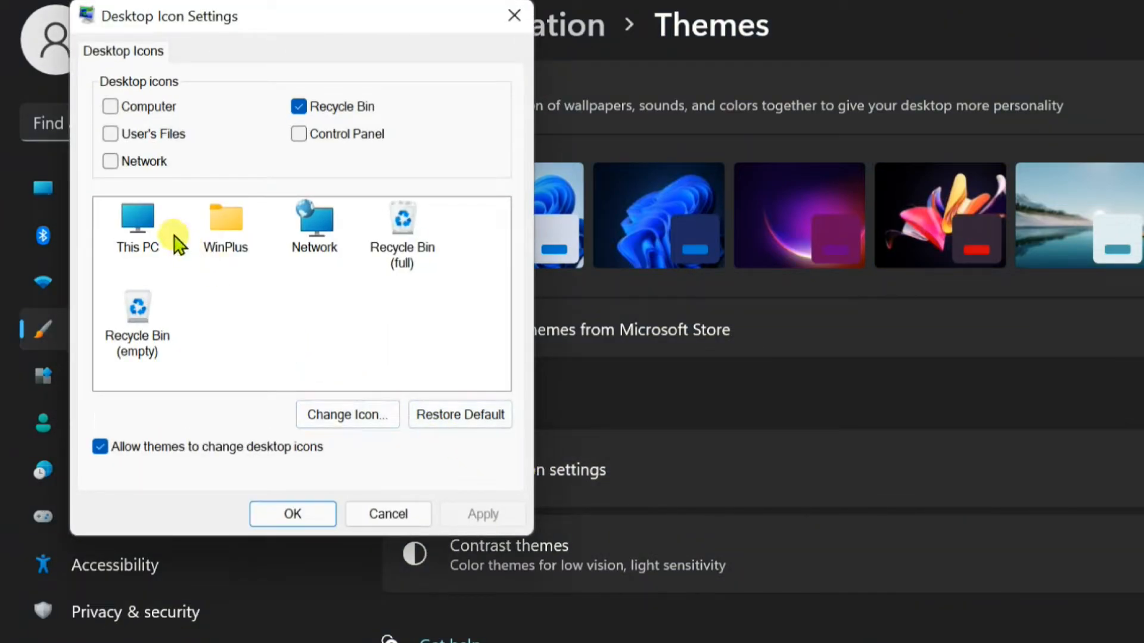
pyautogui.click(403, 219)
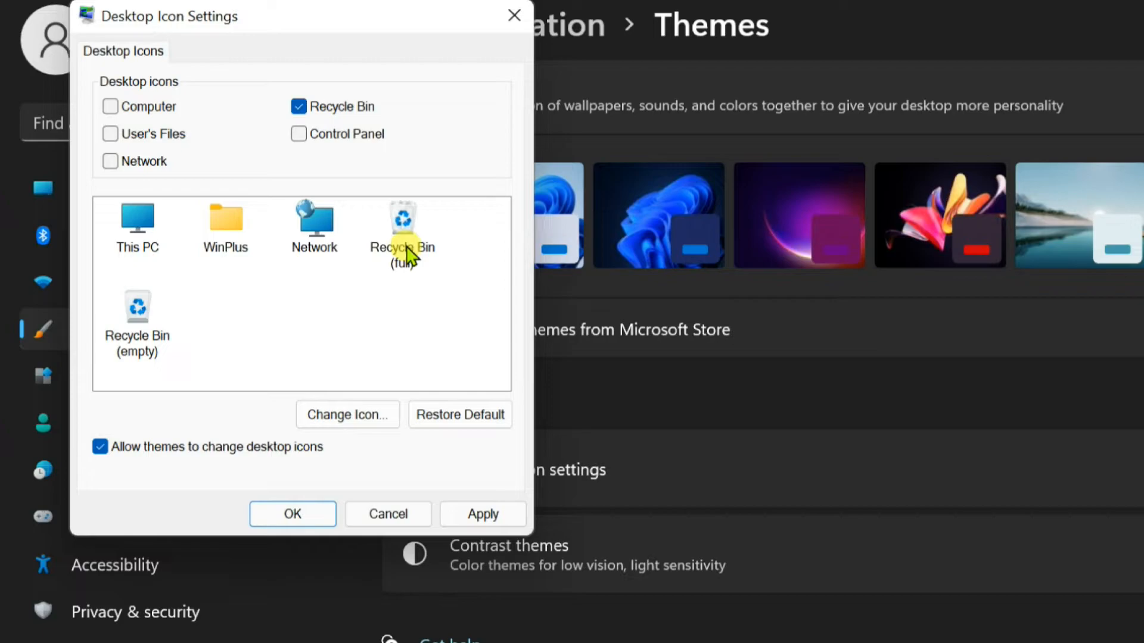
pyautogui.click(402, 234)
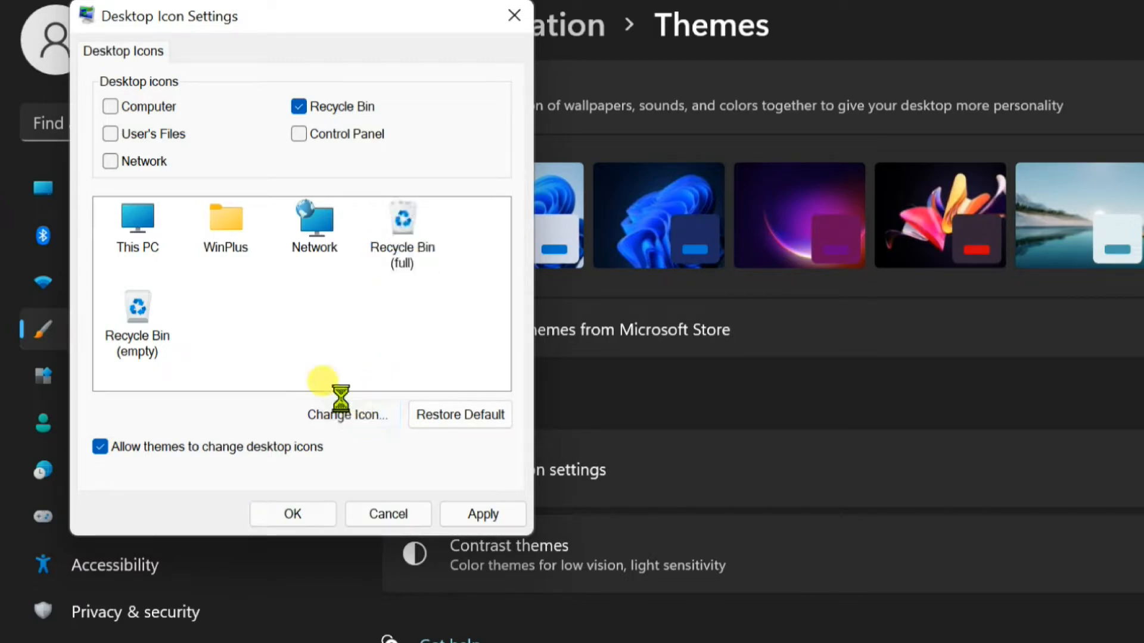
pyautogui.click(347, 415)
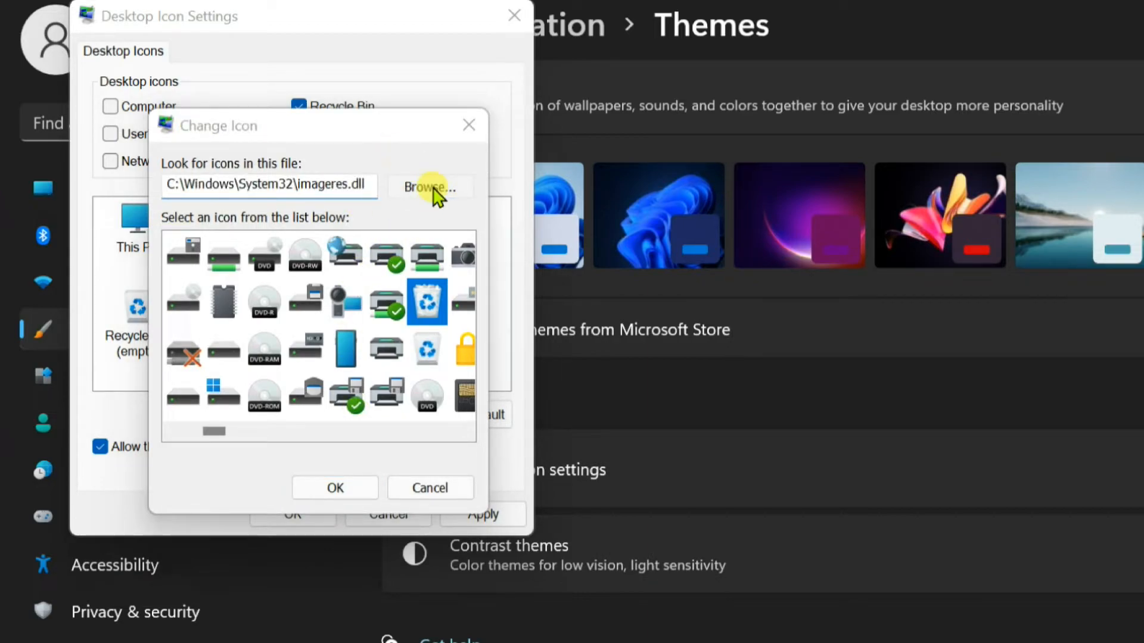
pyautogui.click(429, 188)
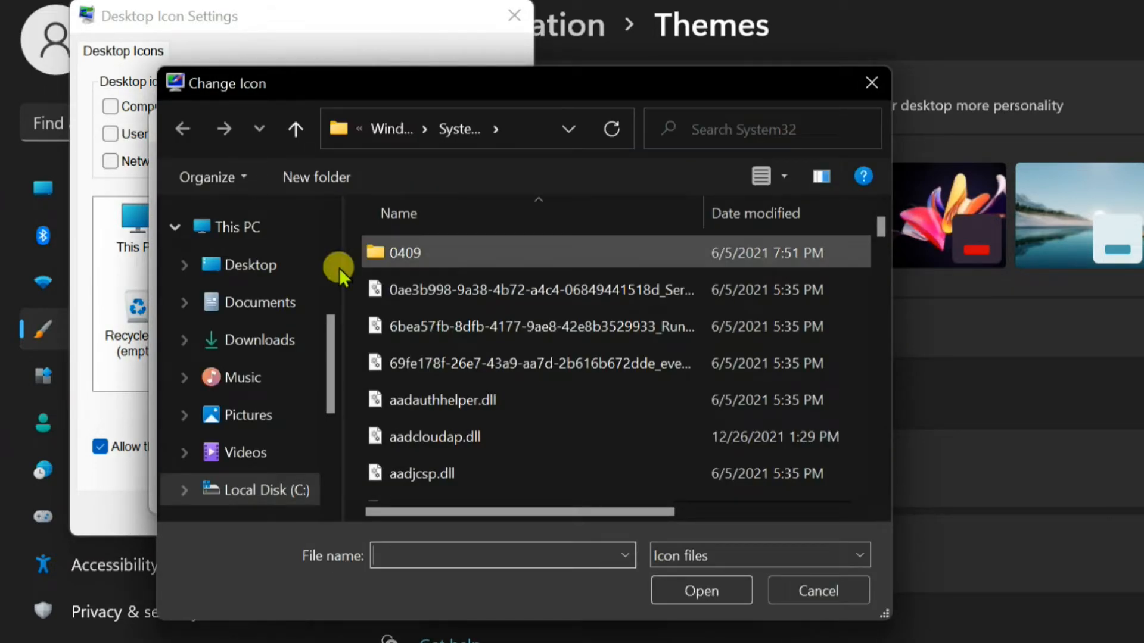
pyautogui.click(263, 302)
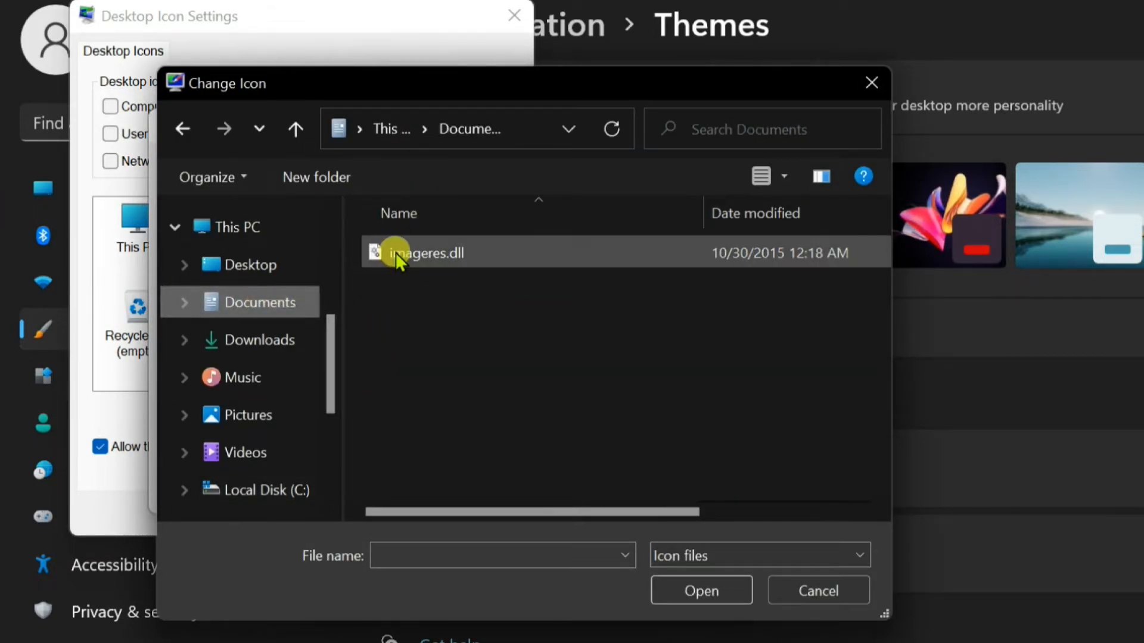
pyautogui.click(423, 253)
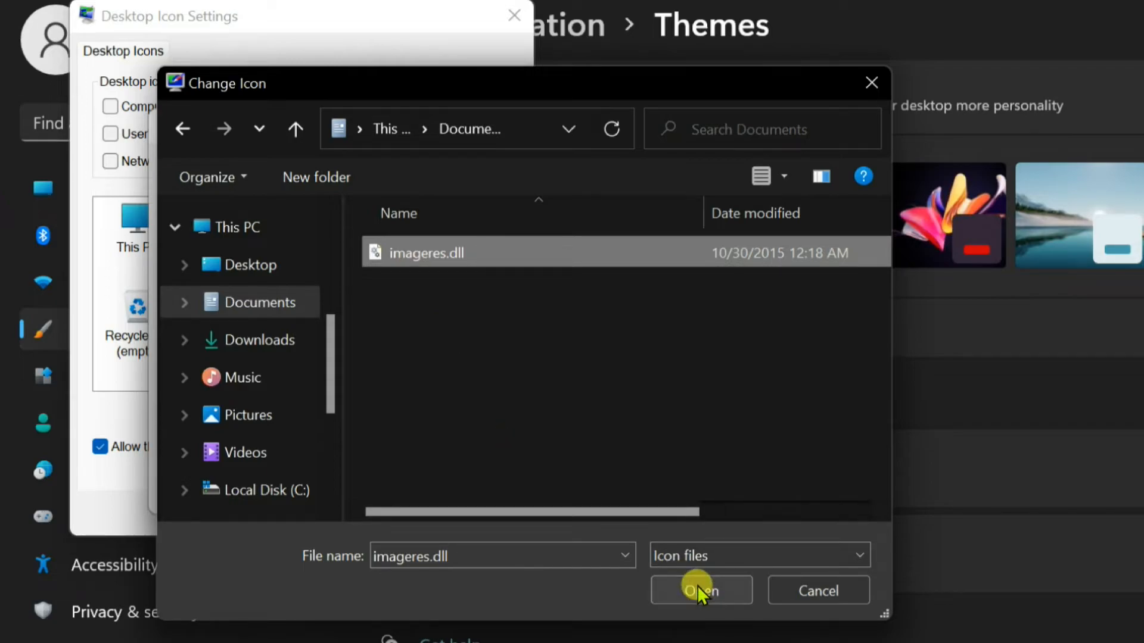
pyautogui.click(699, 590)
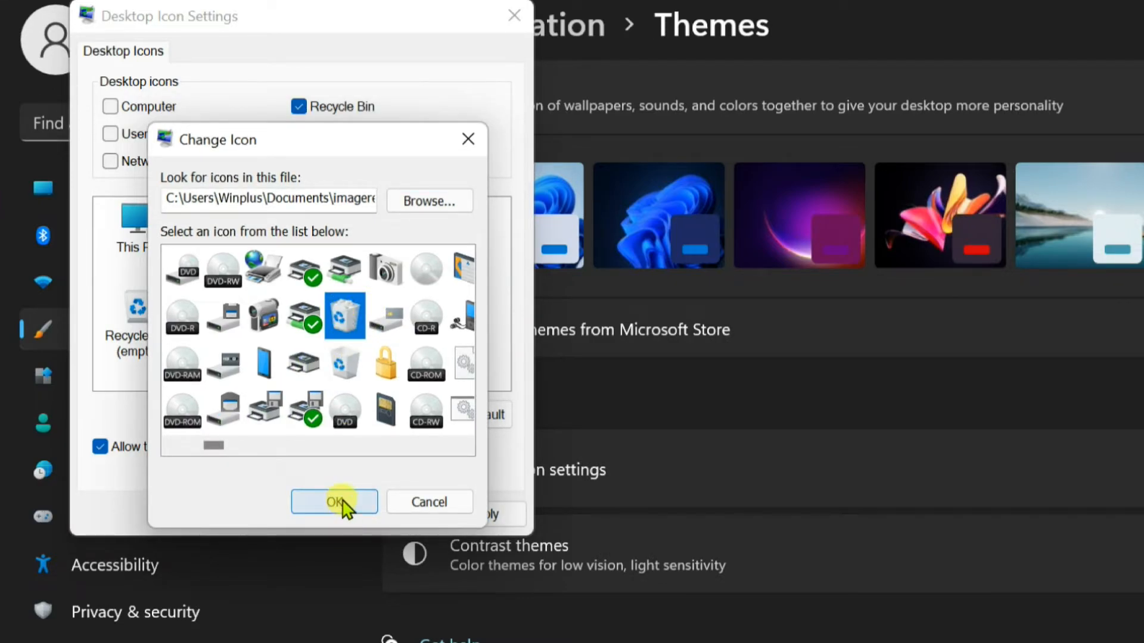
pyautogui.click(334, 502)
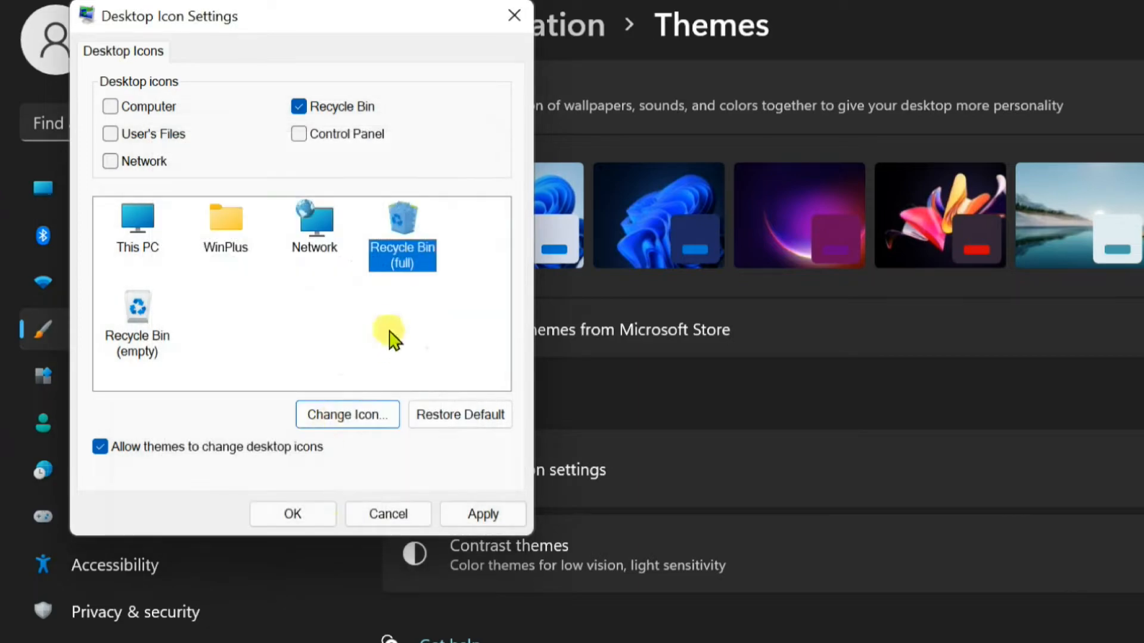
# - Set Recycle Bin (empty) to the Windows 10 icon from Documents\imageres.dll
pyautogui.click(137, 321)
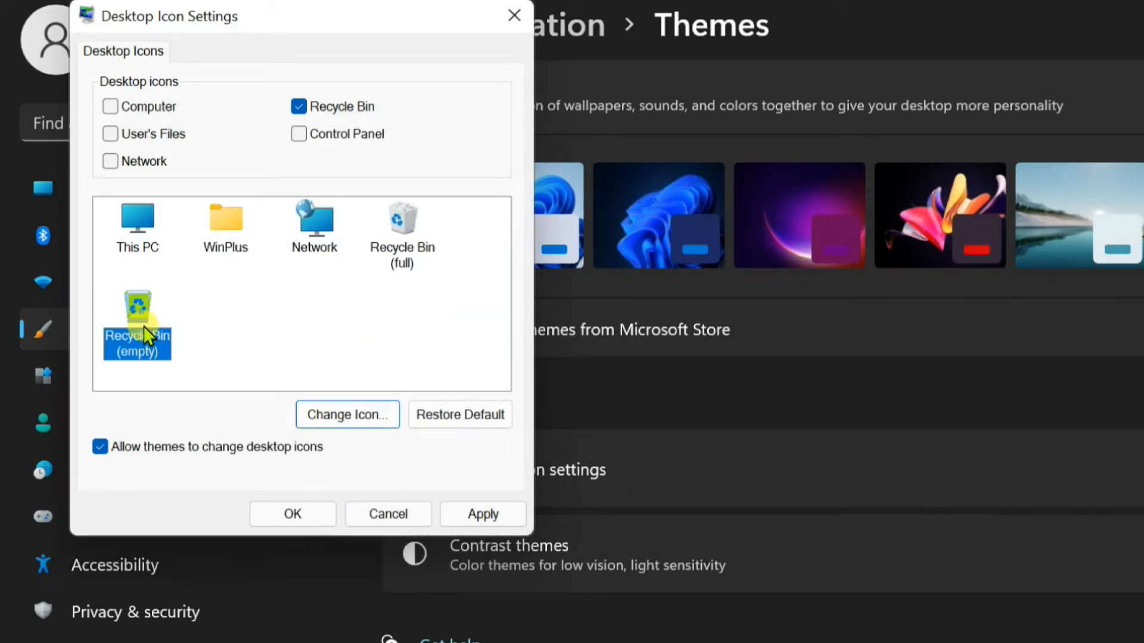
pyautogui.click(347, 415)
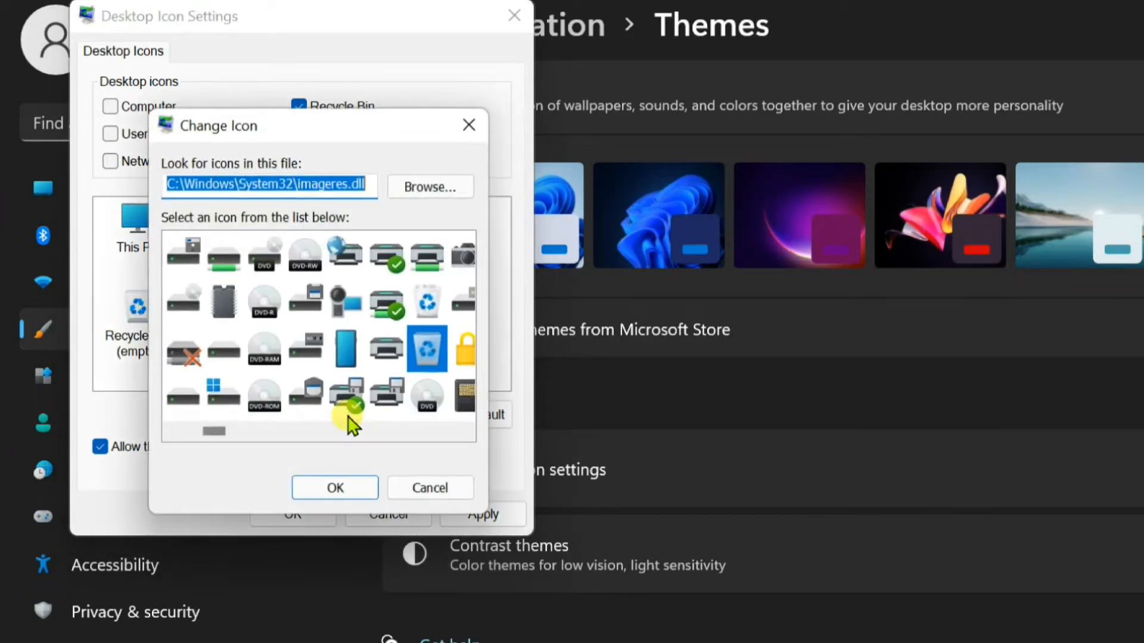
pyautogui.moveTo(404, 208)
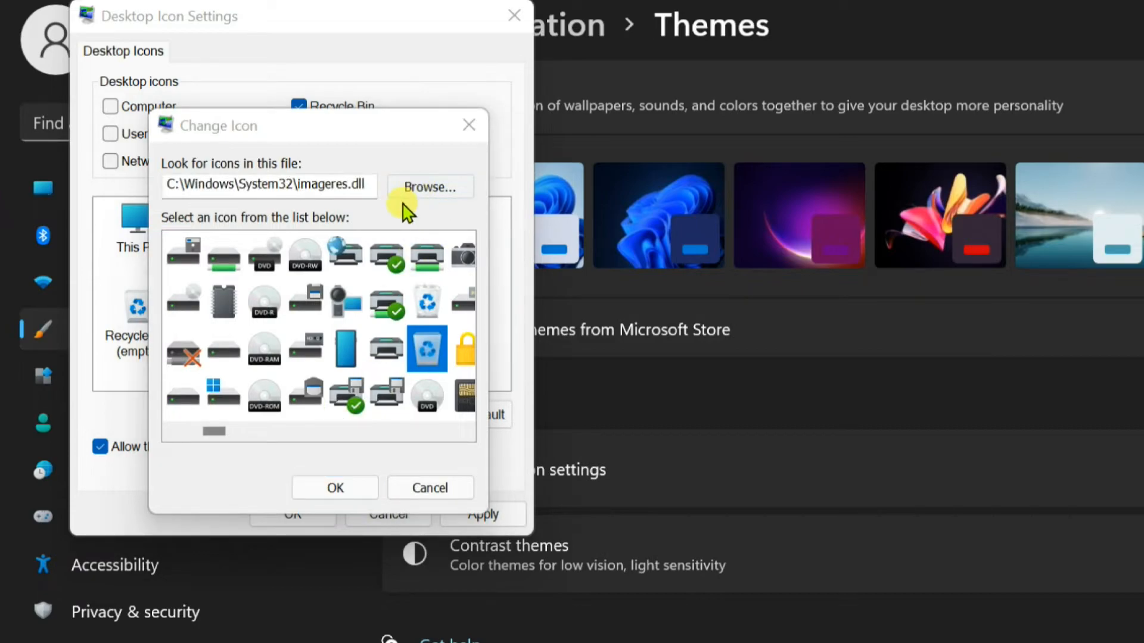
pyautogui.click(429, 186)
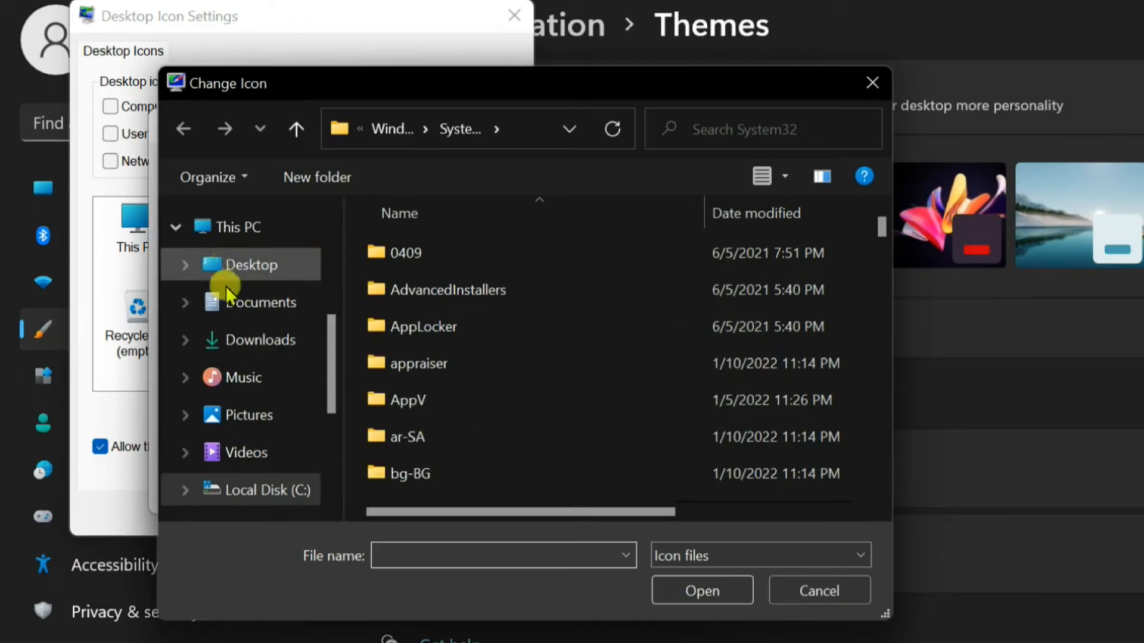
pyautogui.click(260, 301)
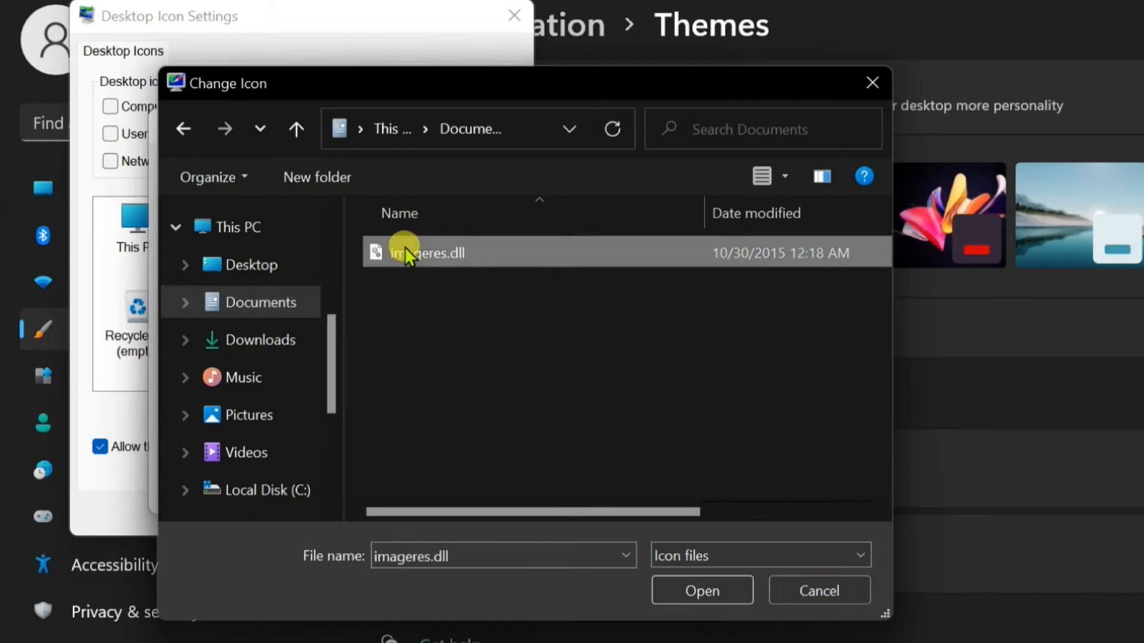
pyautogui.click(701, 590)
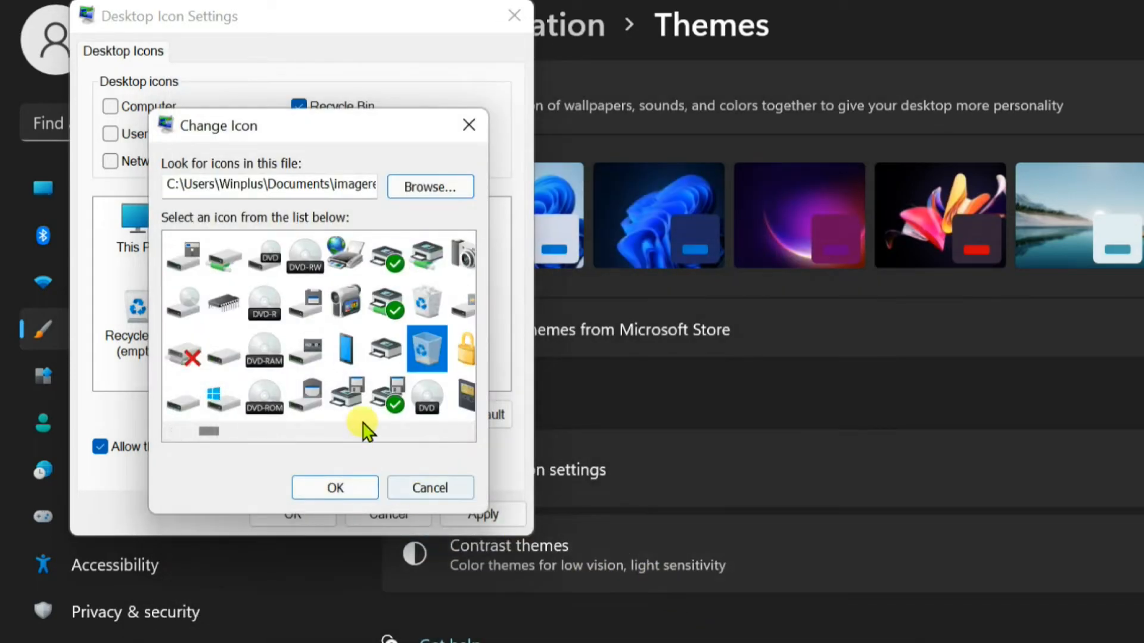
pyautogui.click(426, 349)
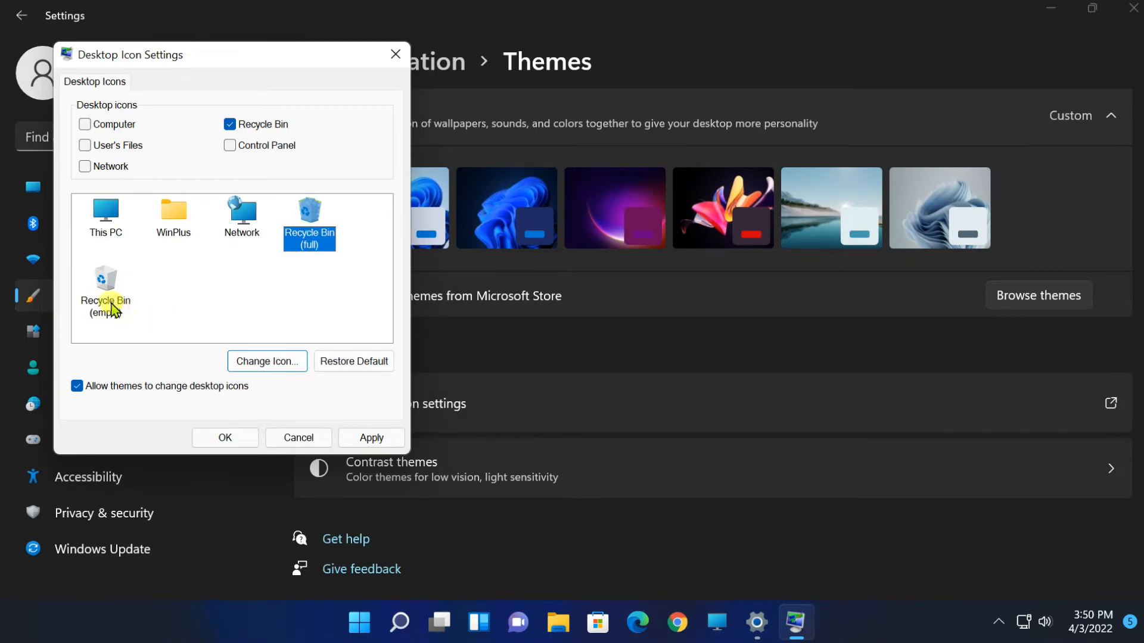
# - Confirm Desktop Icon Settings with OK and exit Settings
pyautogui.click(370, 438)
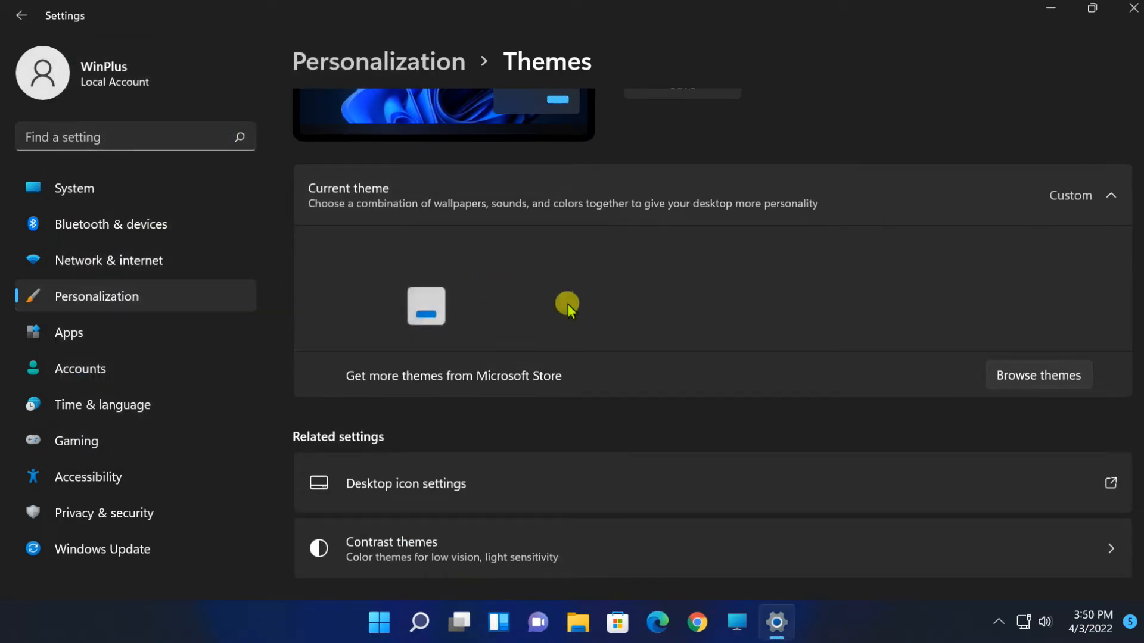
pyautogui.scroll(3)
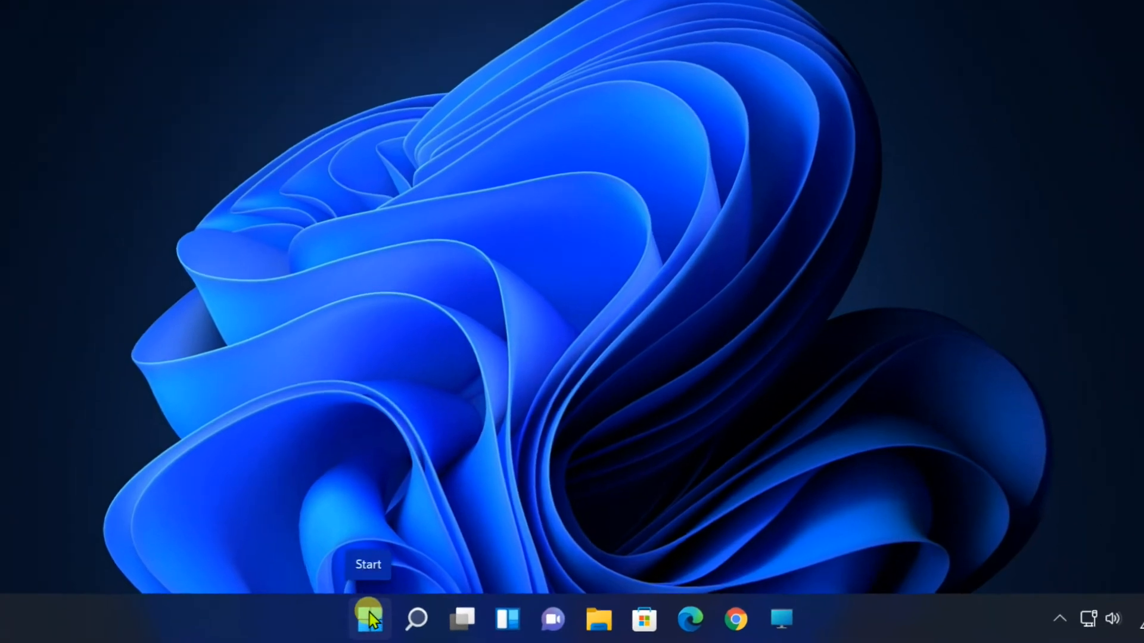
# - Open Task Manager from the Start menu and restart the Windows Explorer process
pyautogui.rightClick(369, 619)
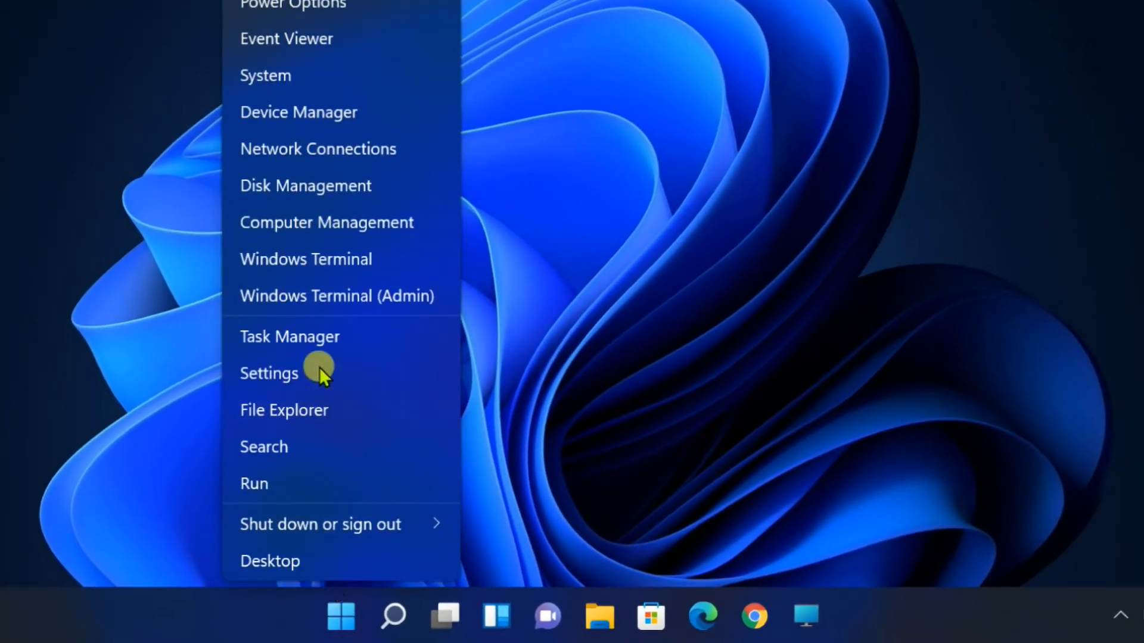
pyautogui.click(268, 373)
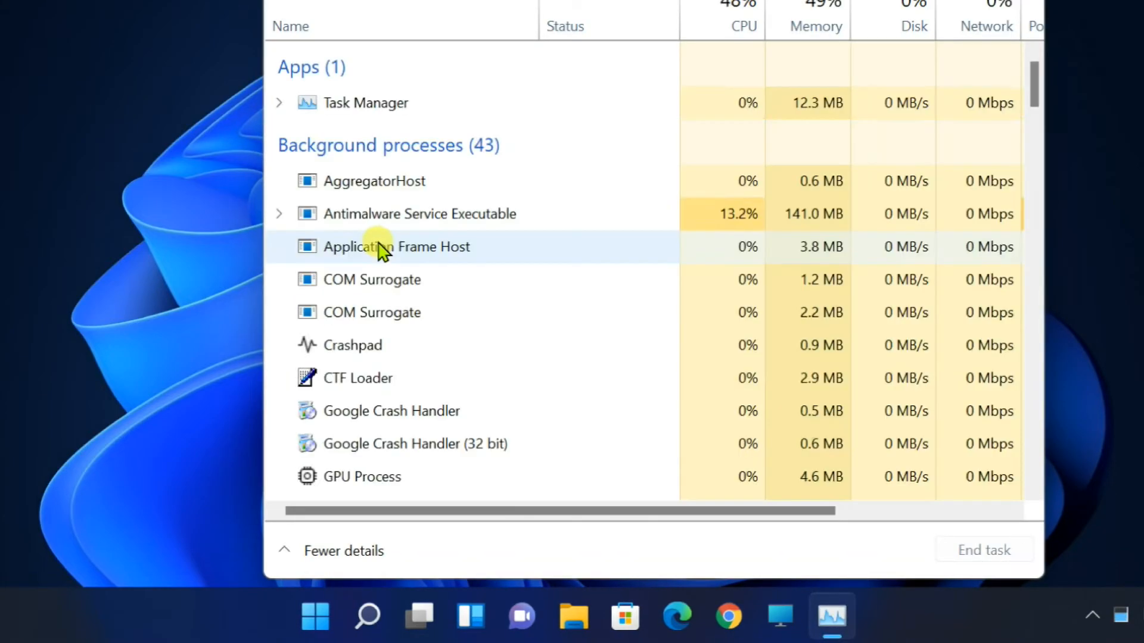
pyautogui.scroll(-3)
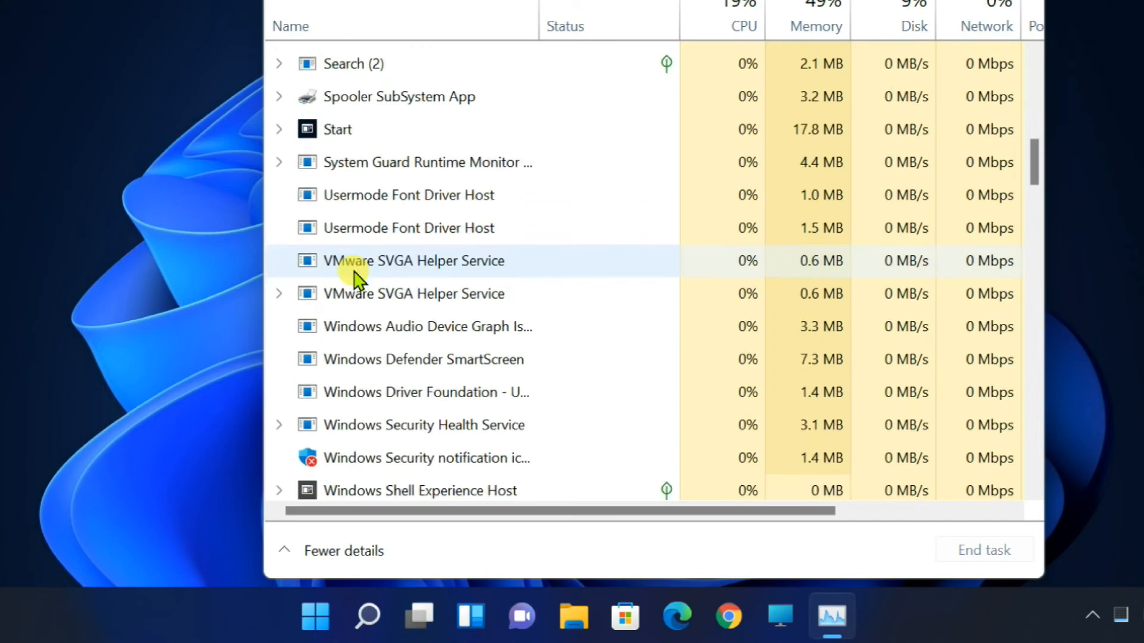
pyautogui.scroll(3)
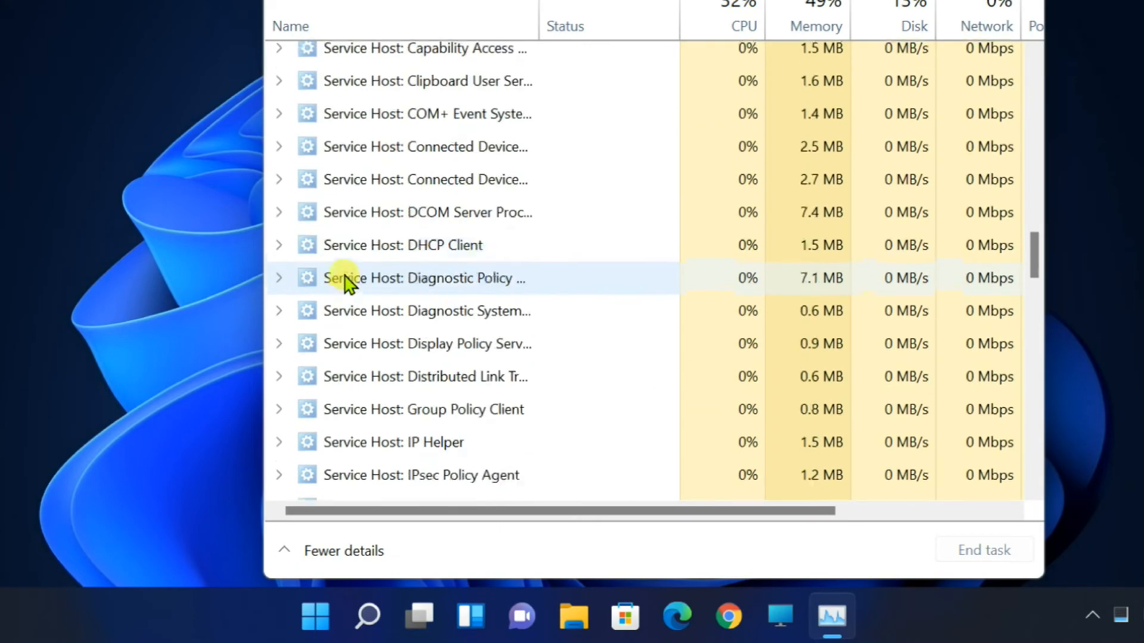
pyautogui.scroll(-3)
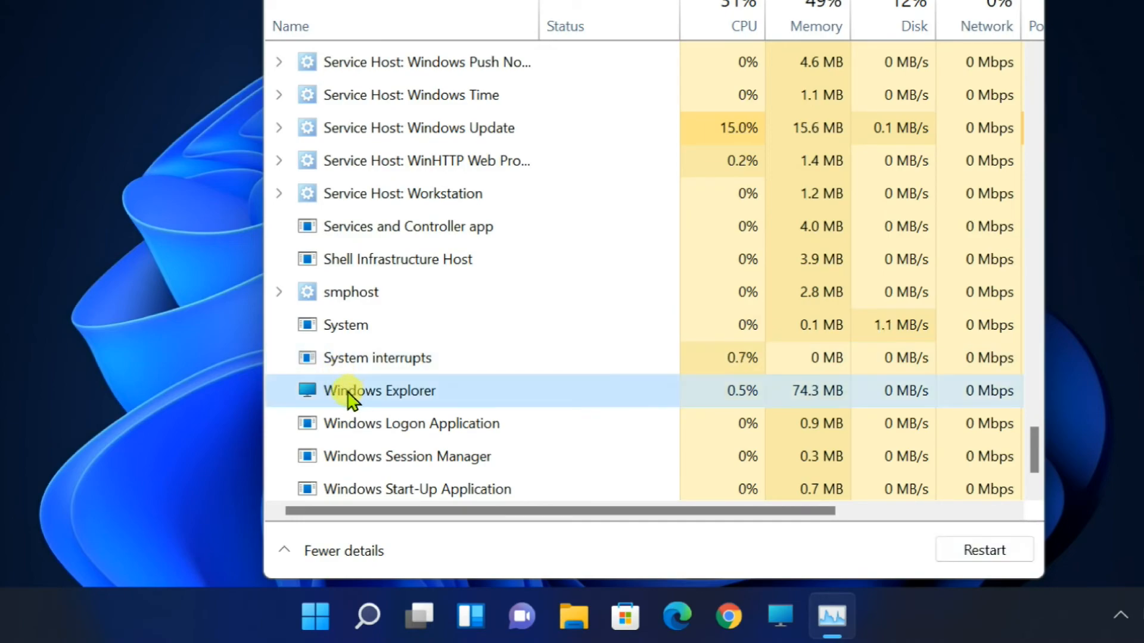
pyautogui.rightClick(380, 390)
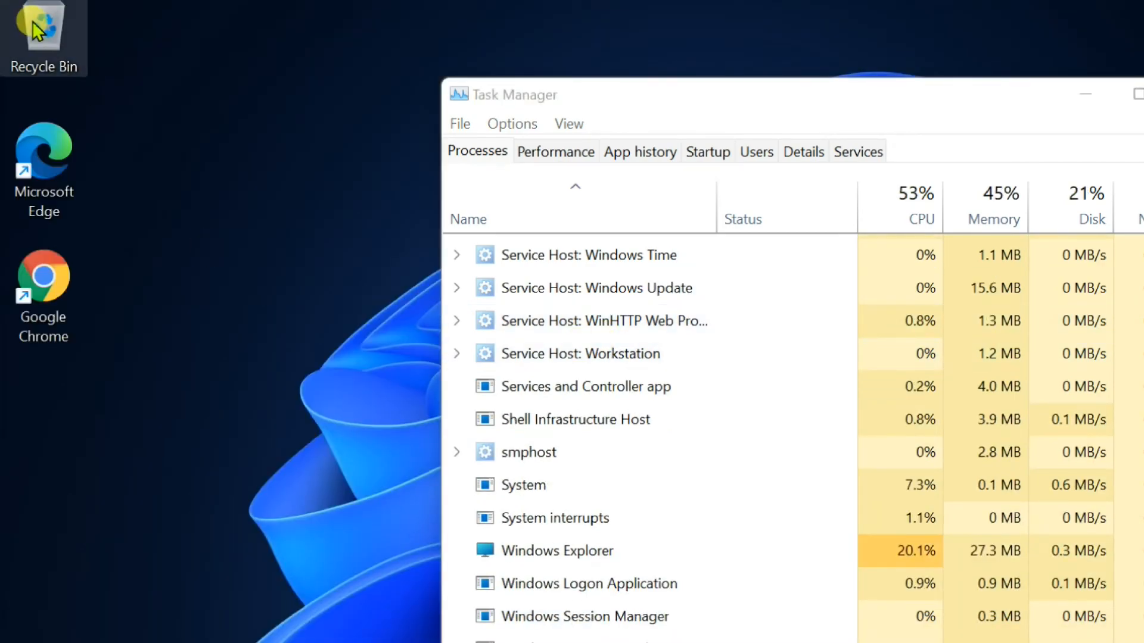
pyautogui.moveTo(69, 57)
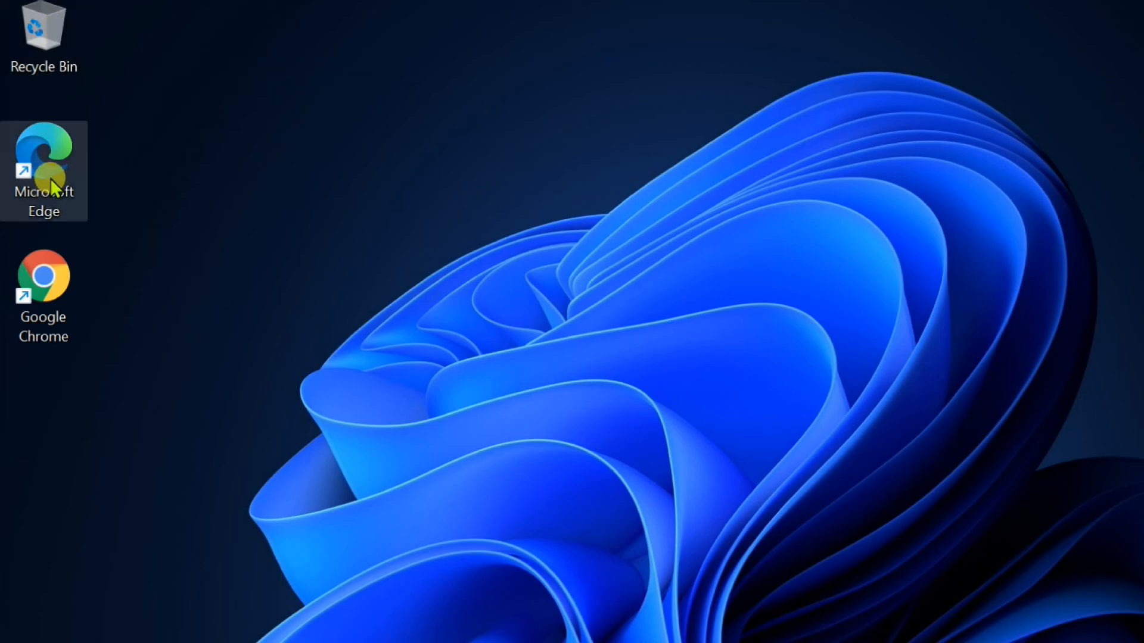
# - Open the context menu of the Microsoft Edge desktop shortcut
pyautogui.rightClick(43, 168)
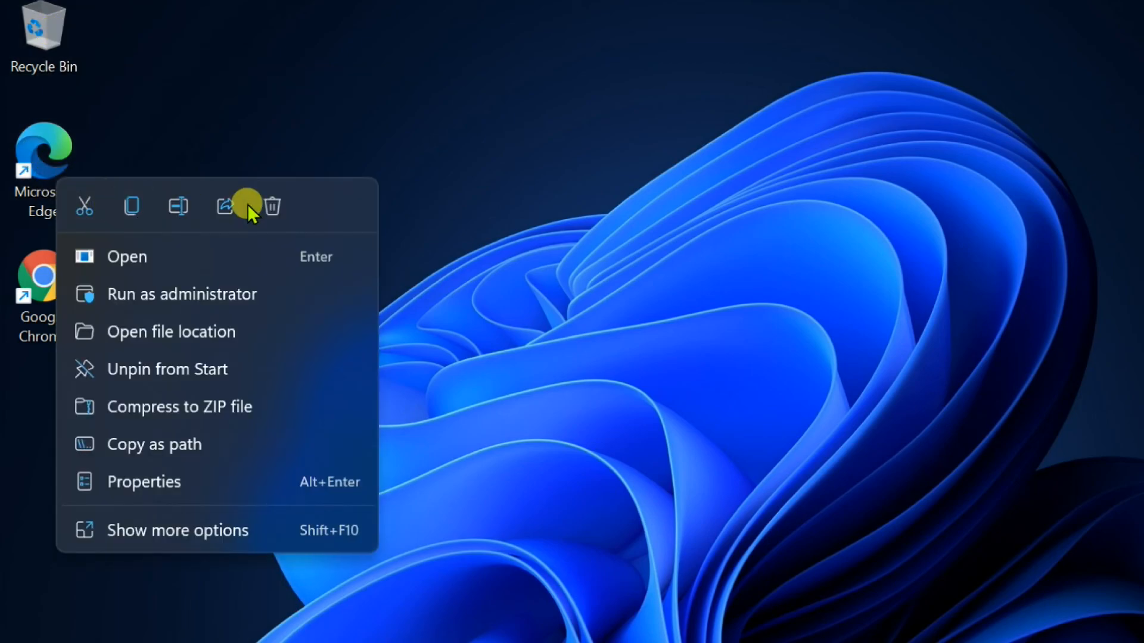